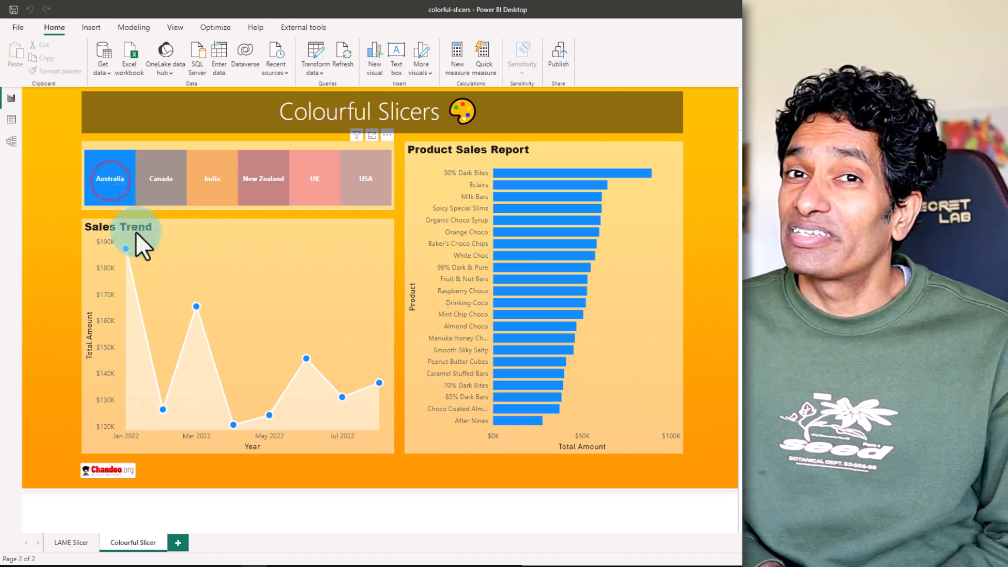
- Select India in the colourful country slicer, turning the bars and markers orange
click(211, 178)
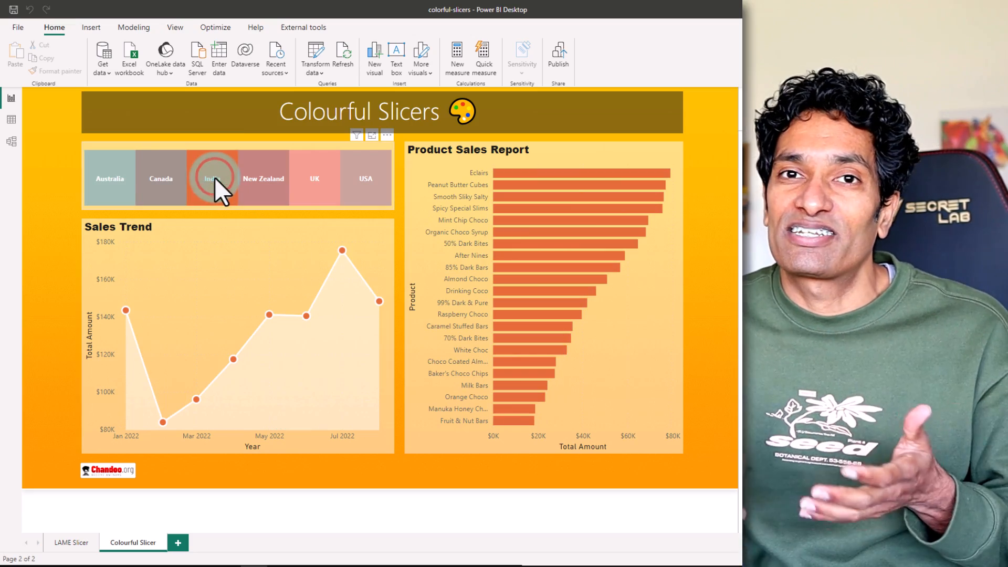
click(72, 542)
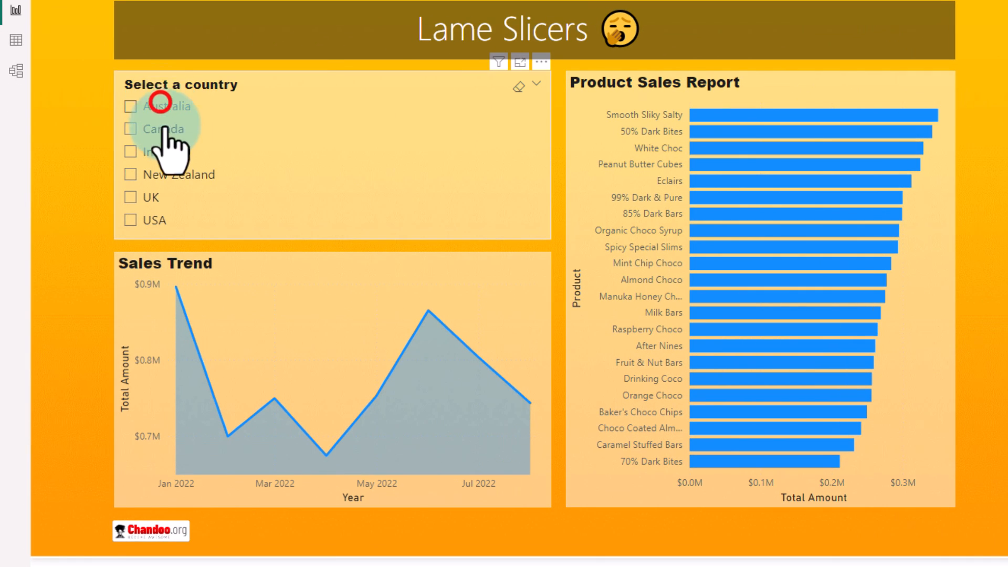
- Select Canada, then restyle the country slicer as tiles with a blue background
click(128, 129)
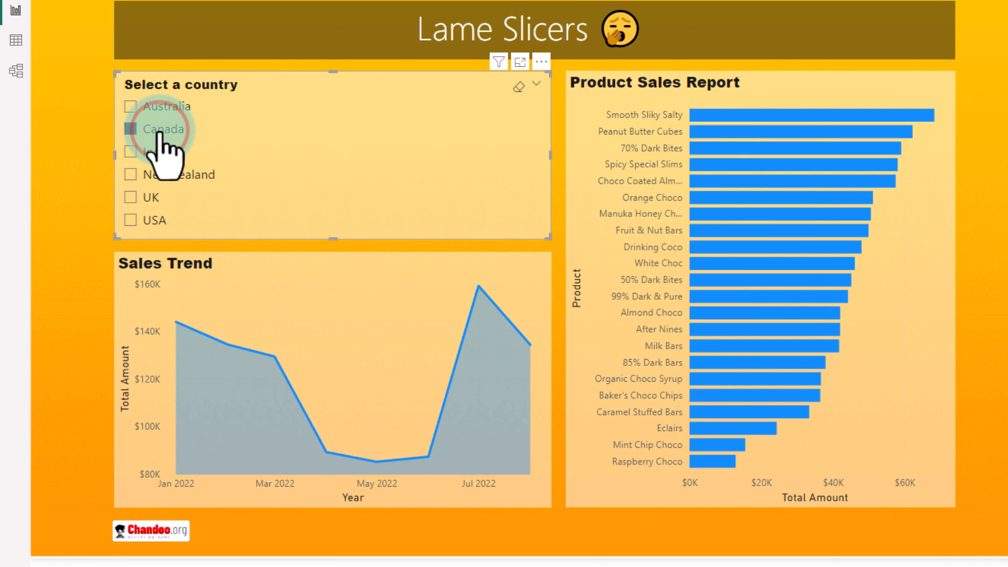
click(132, 129)
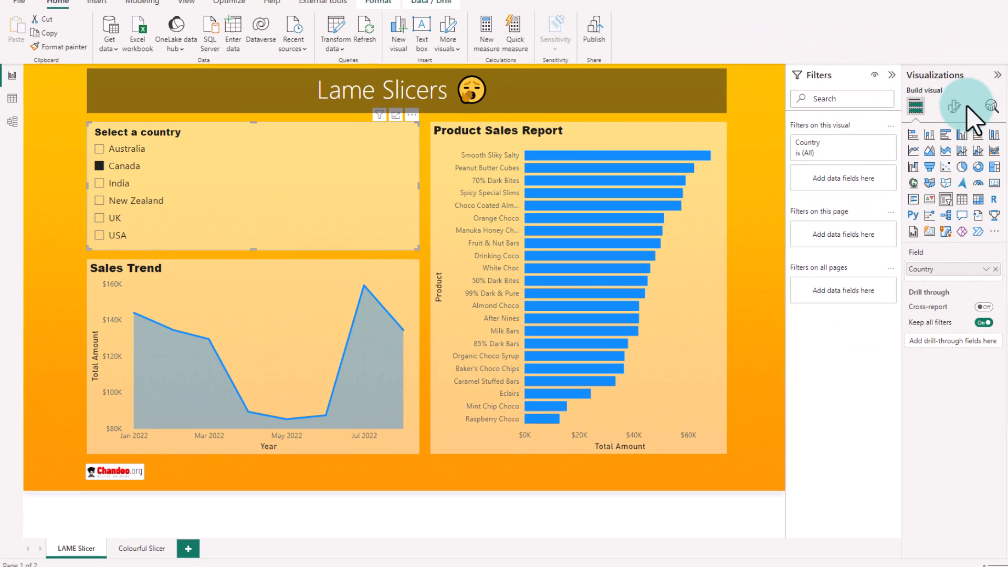
click(953, 108)
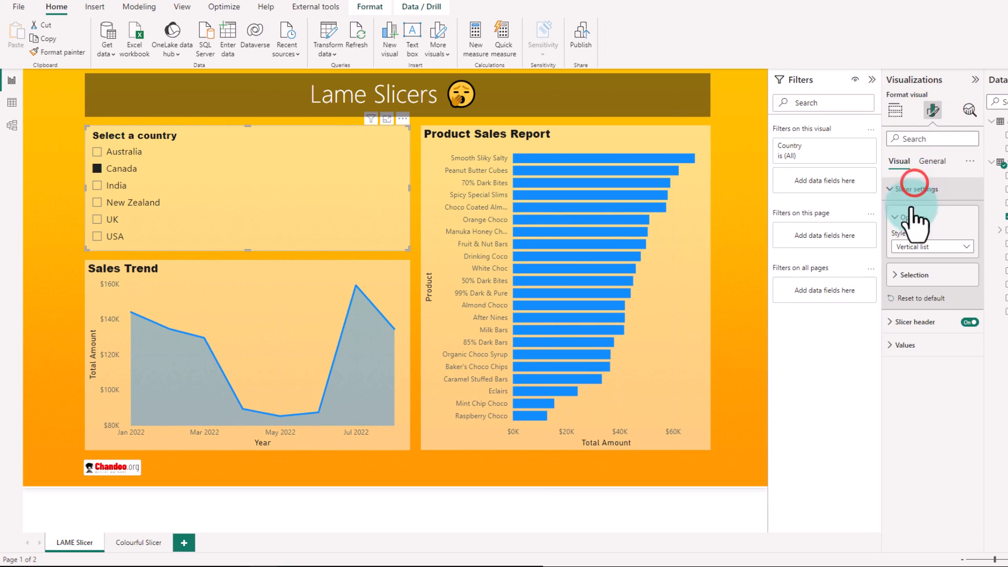
click(931, 247)
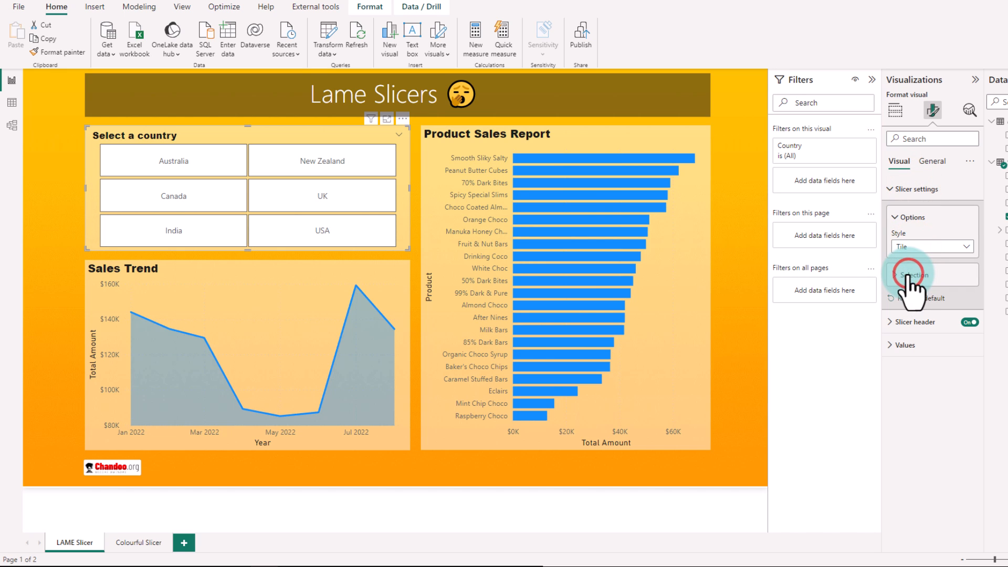
click(905, 345)
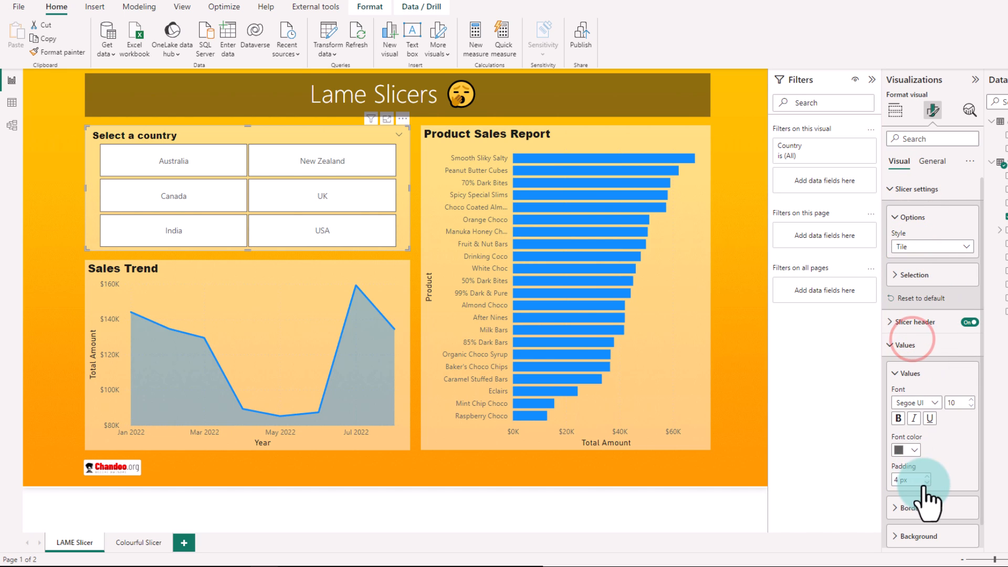
click(917, 482)
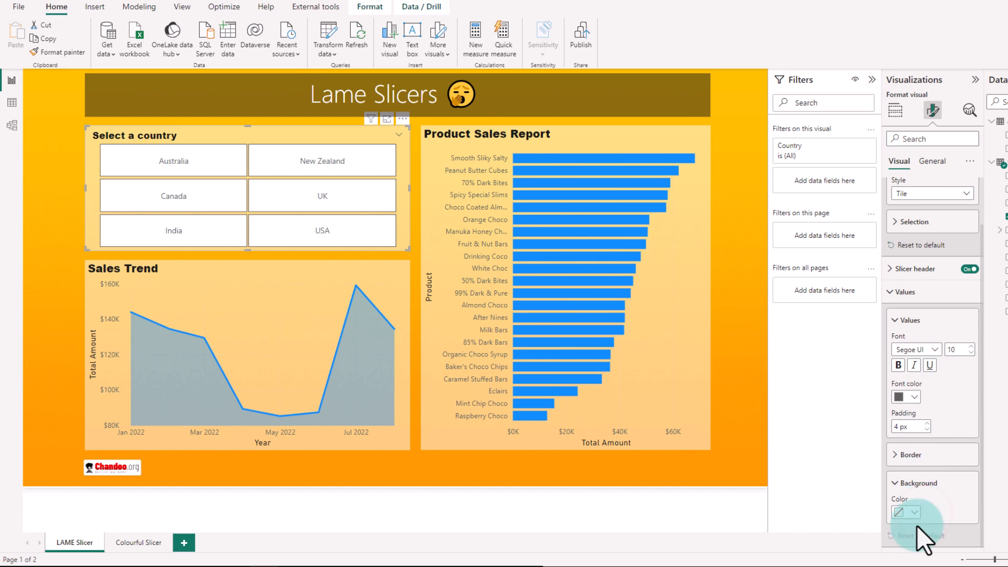
click(905, 512)
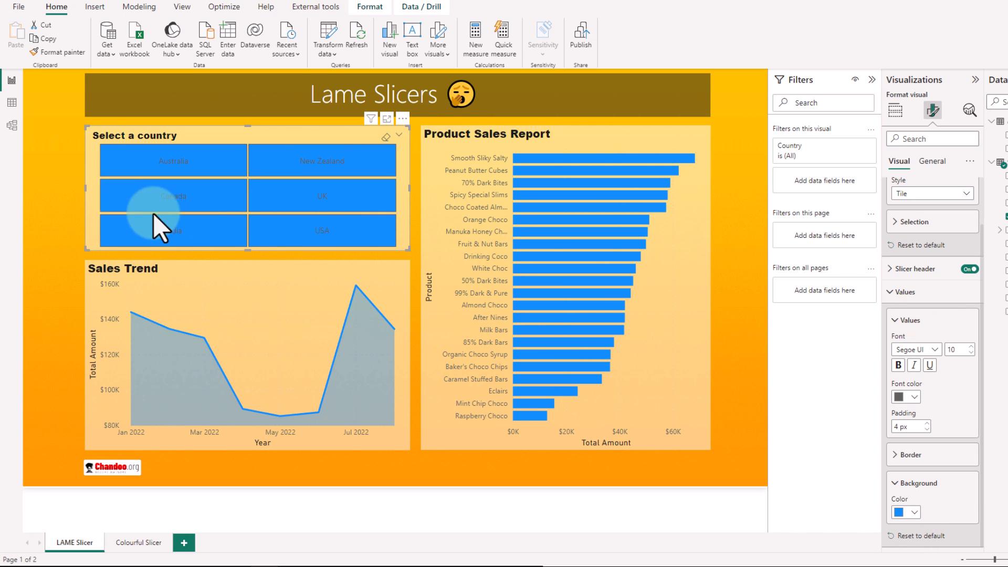
click(173, 196)
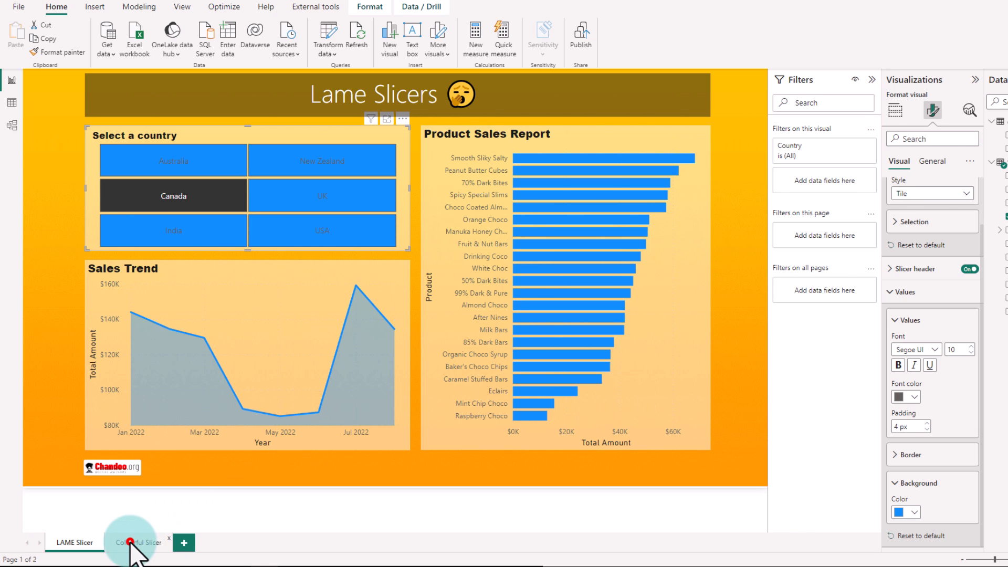
- Switch to the Colourful Slicer page and filter it to Australia
click(138, 543)
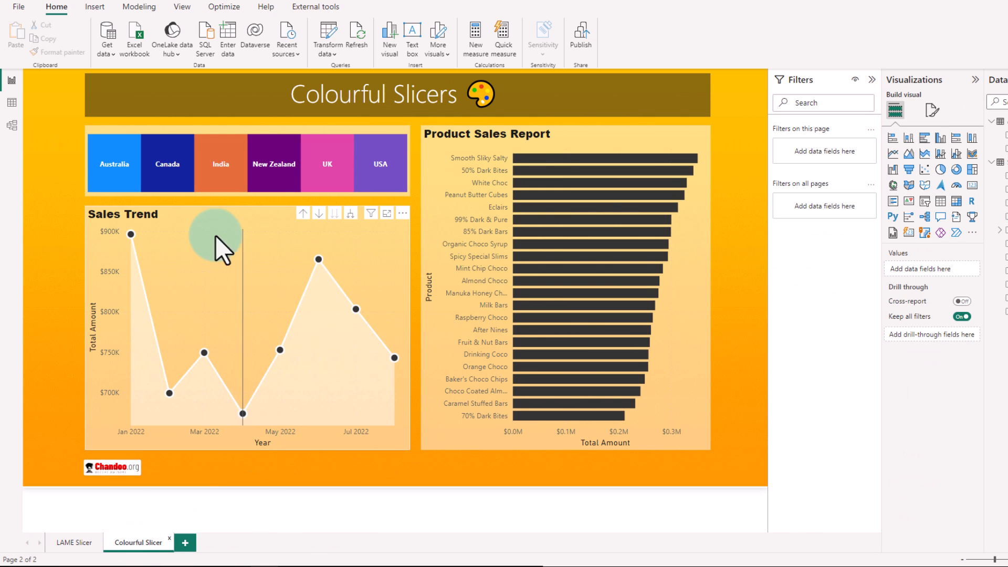
click(114, 163)
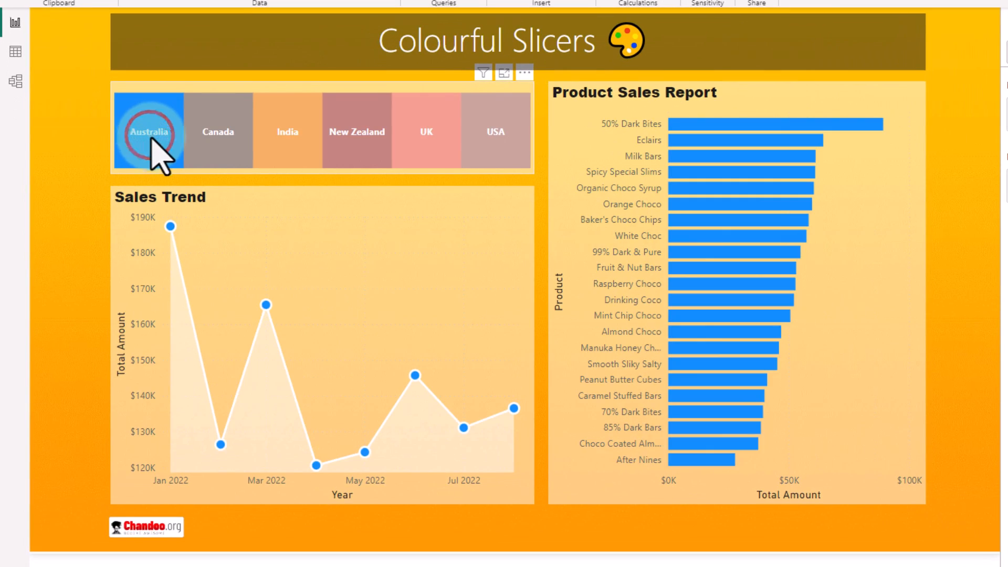
mouse_move(226, 273)
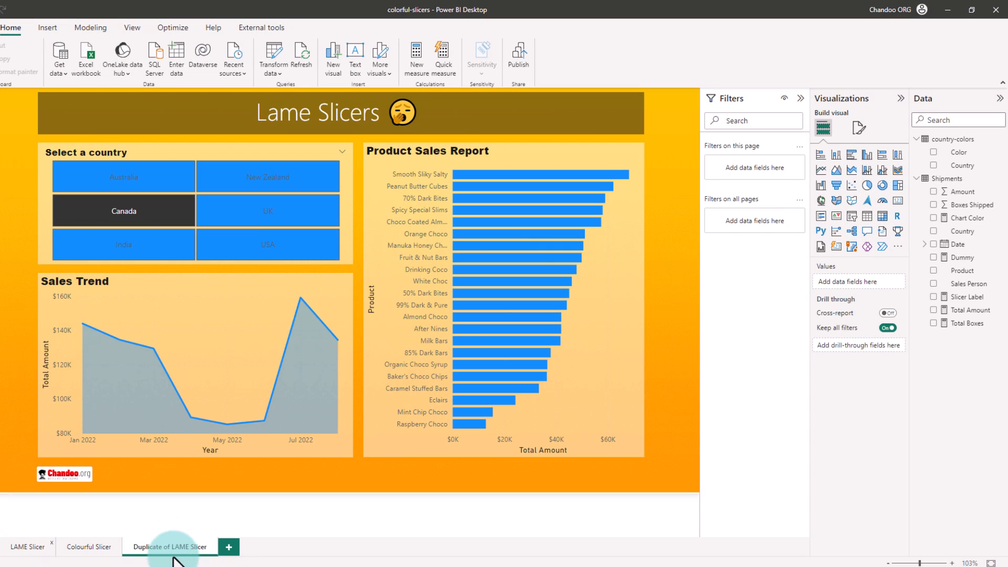
mouse_move(370, 428)
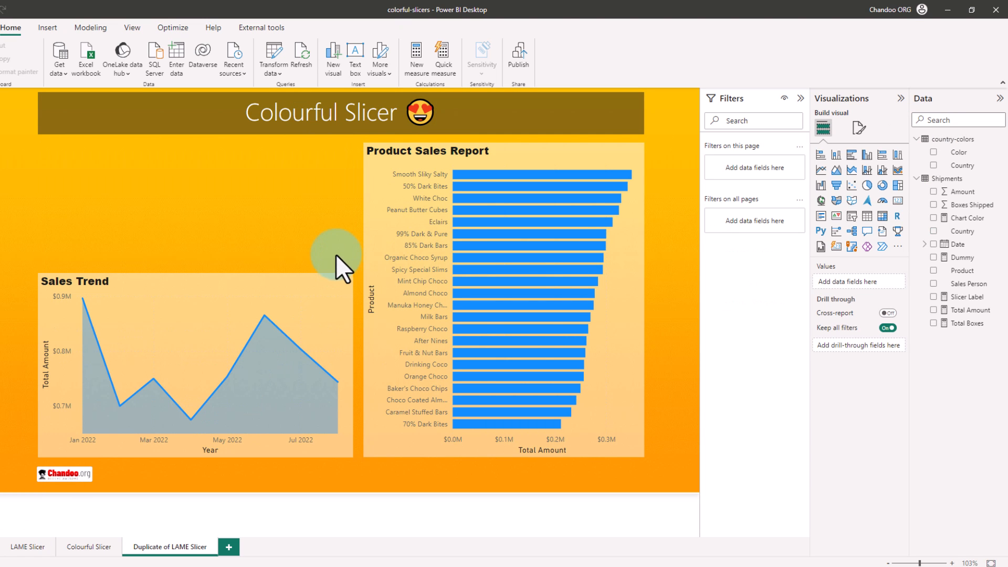
mouse_move(508, 287)
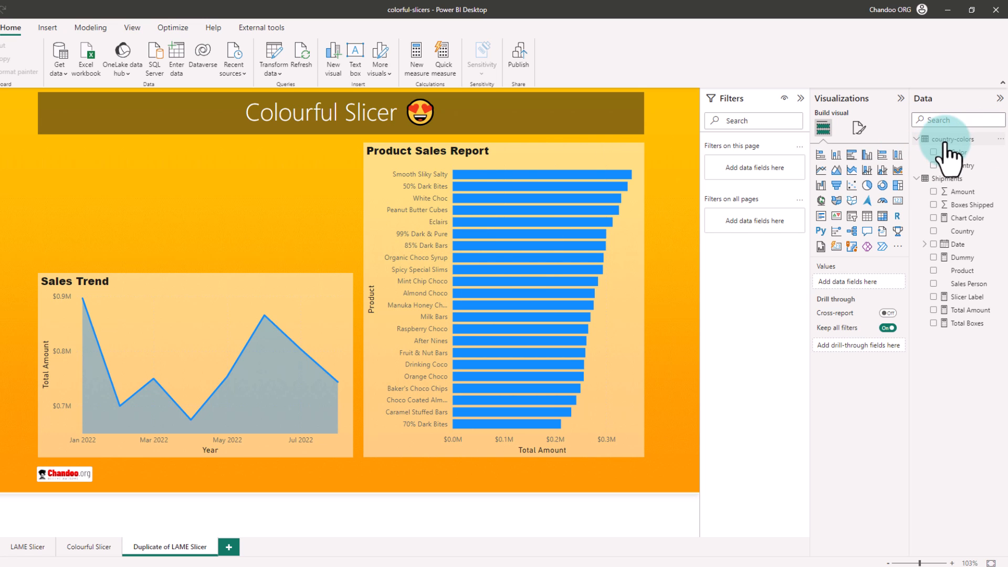
- Expand the country-colors table in the Data pane
click(950, 138)
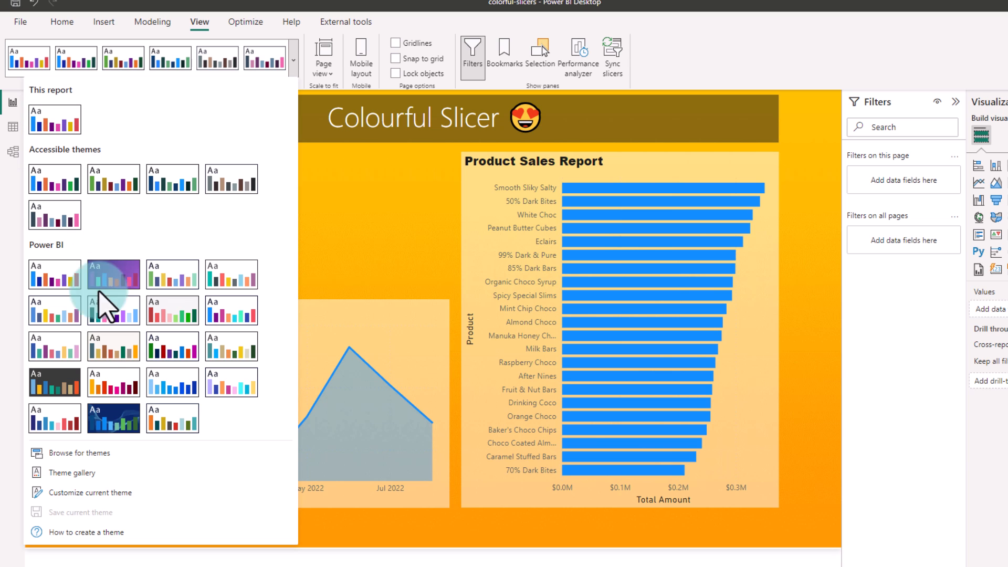
- Customise the current theme, entering a hex code for the first theme colour
click(114, 274)
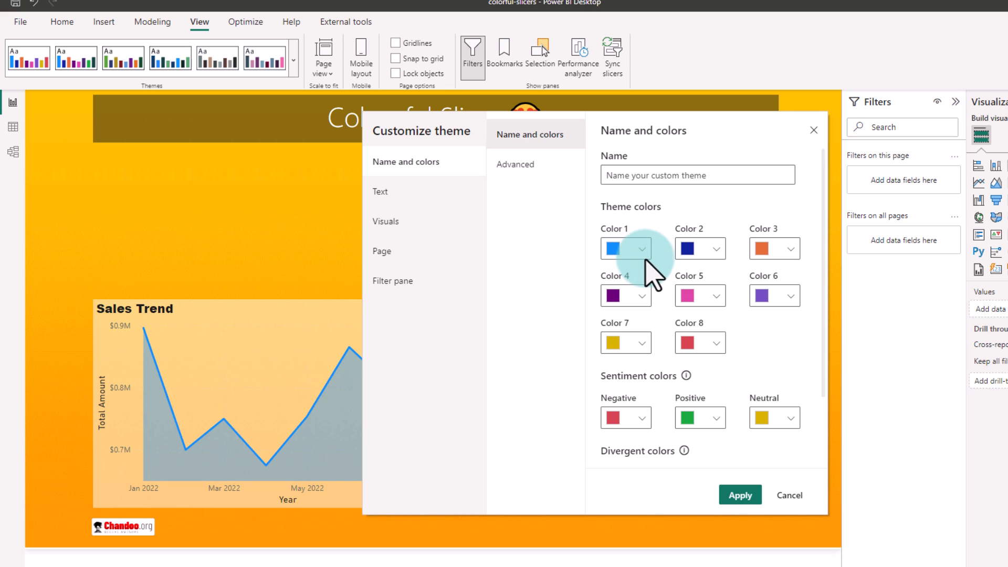
mouse_move(659, 257)
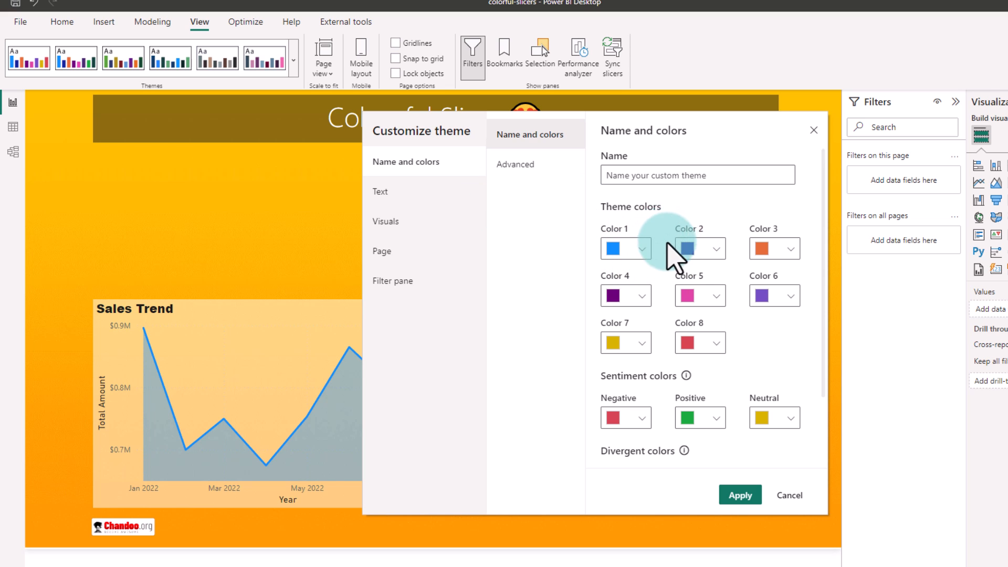
click(621, 248)
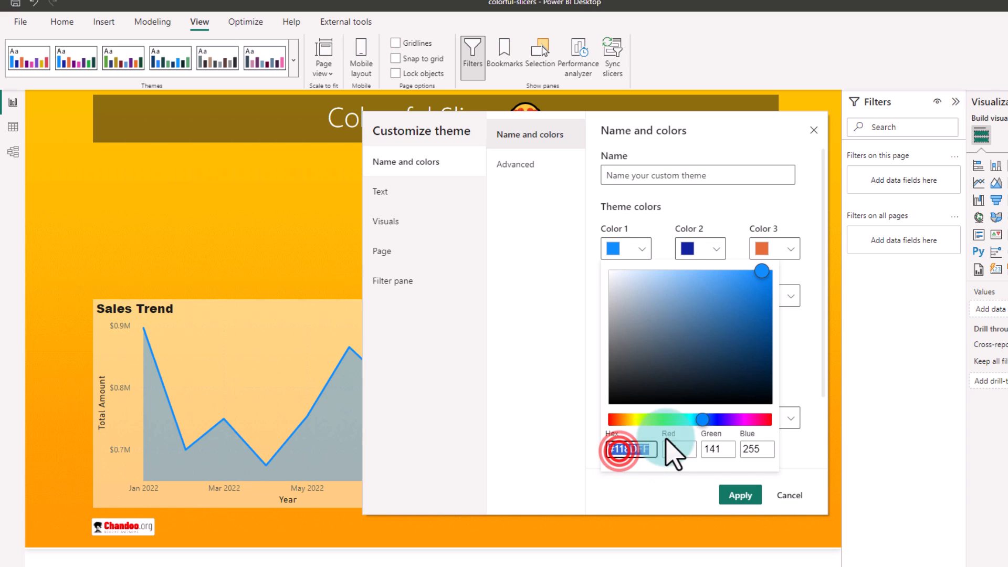
click(631, 449)
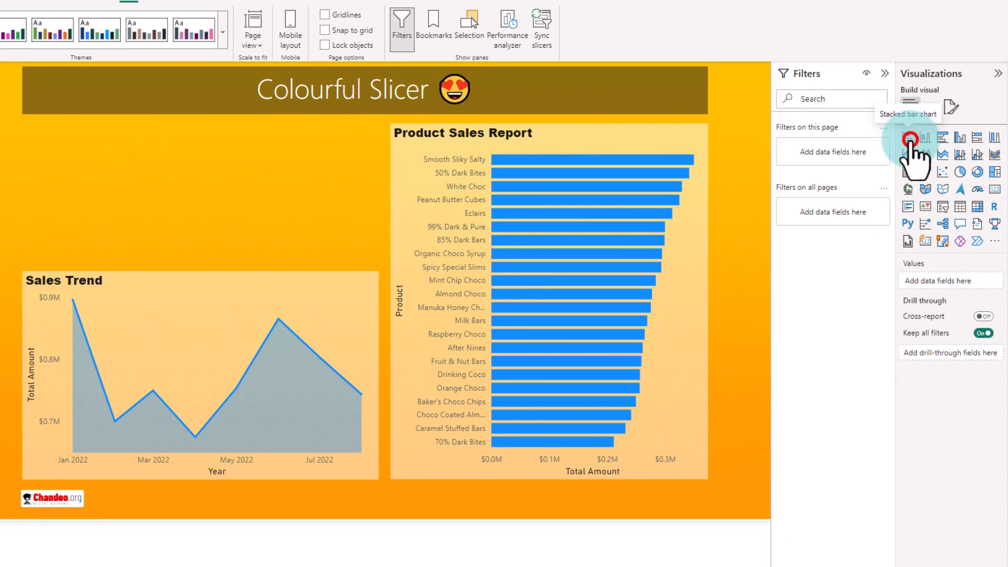
- Add a stacked bar chart and begin adding the Dummy and Country fields
click(908, 138)
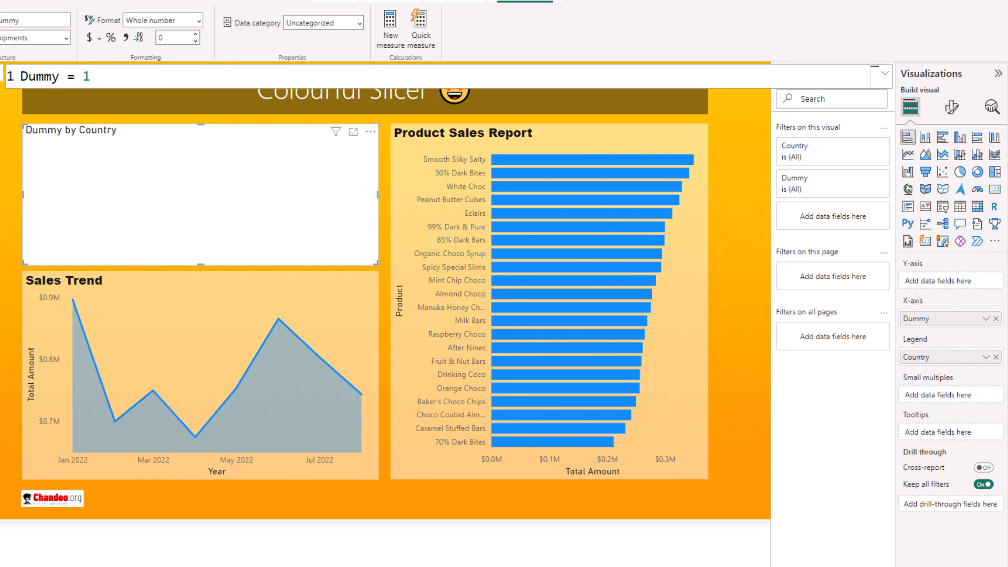
click(48, 201)
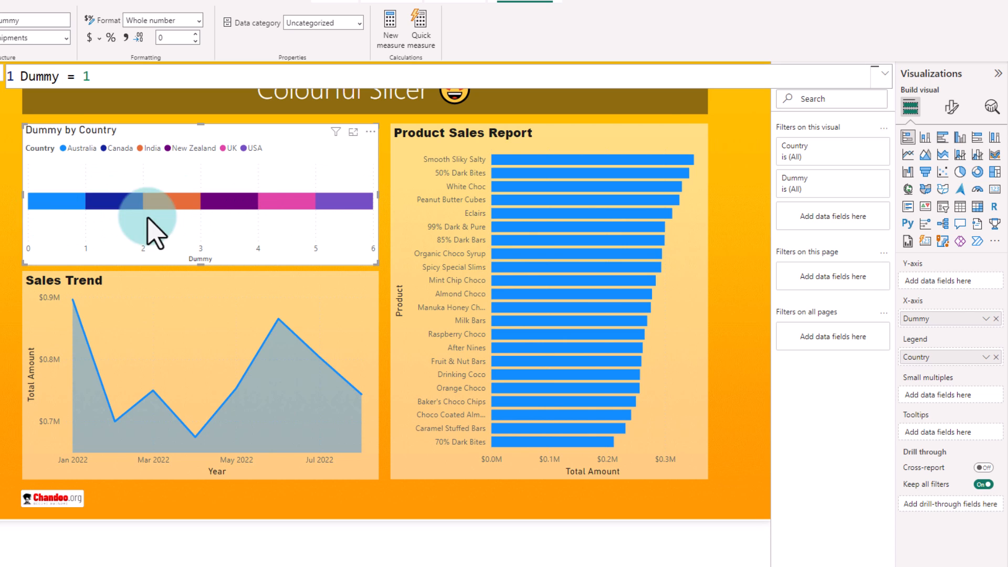
mouse_move(363, 215)
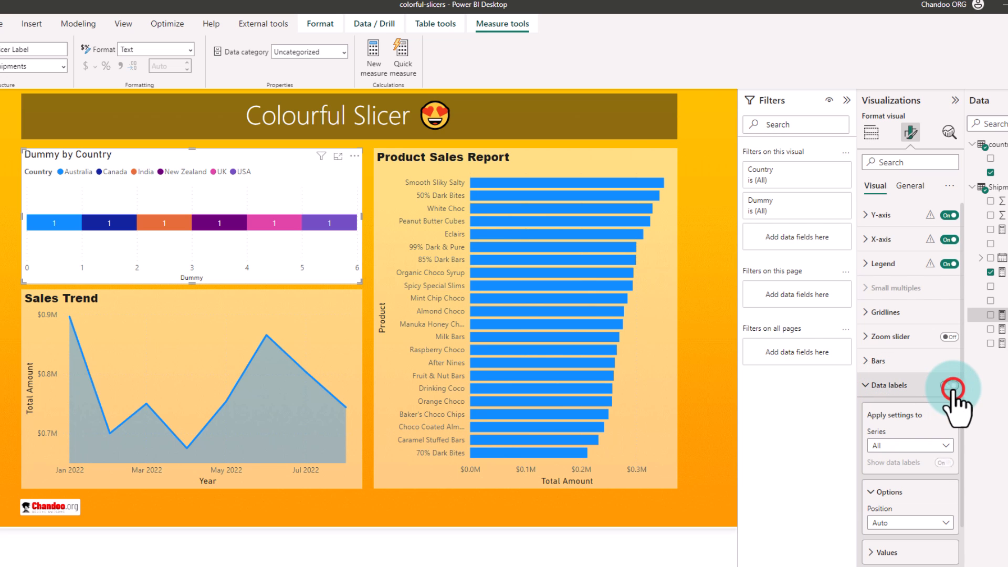
- Turn on custom data labels for the bars using the Slicer Label field
click(950, 385)
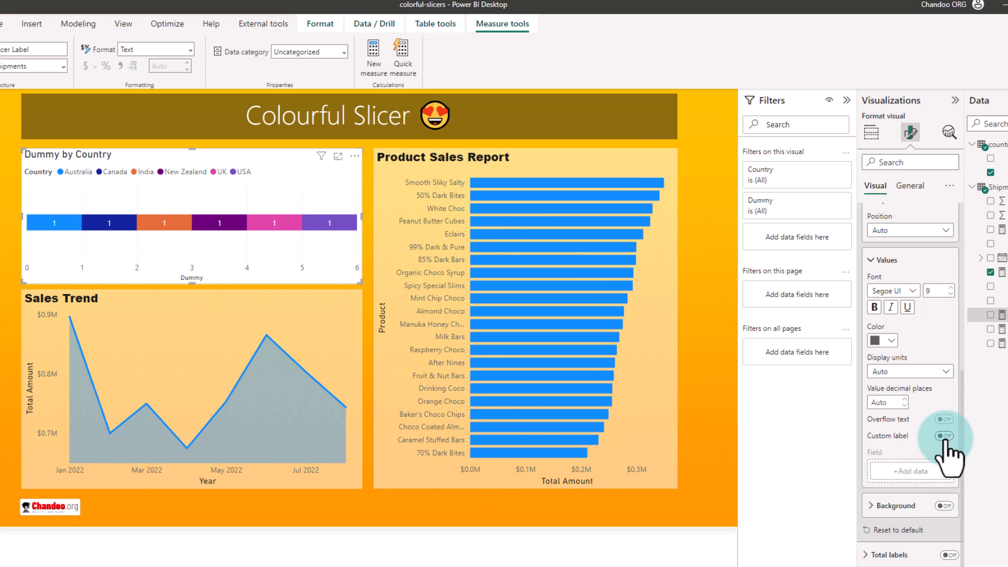
click(943, 436)
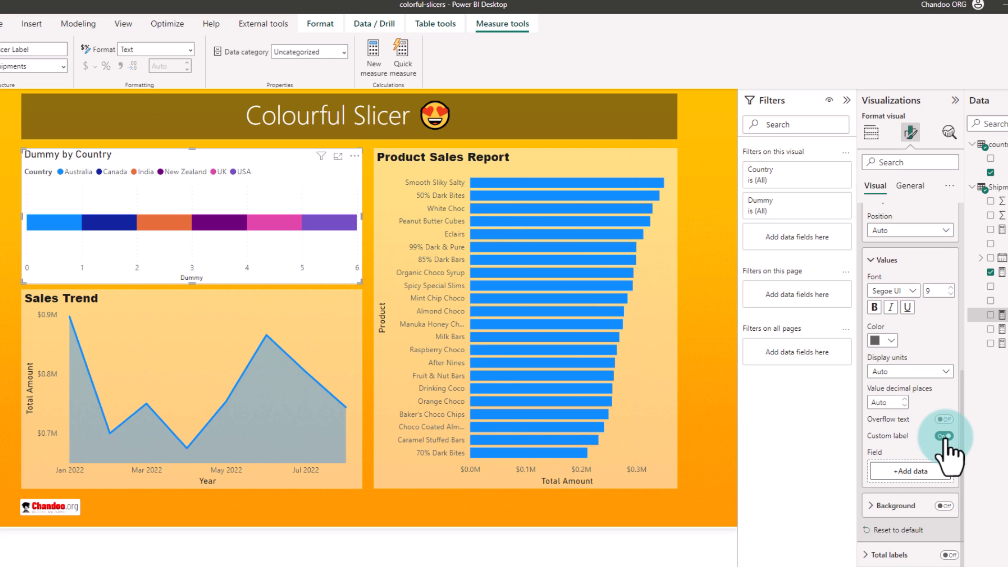
click(943, 436)
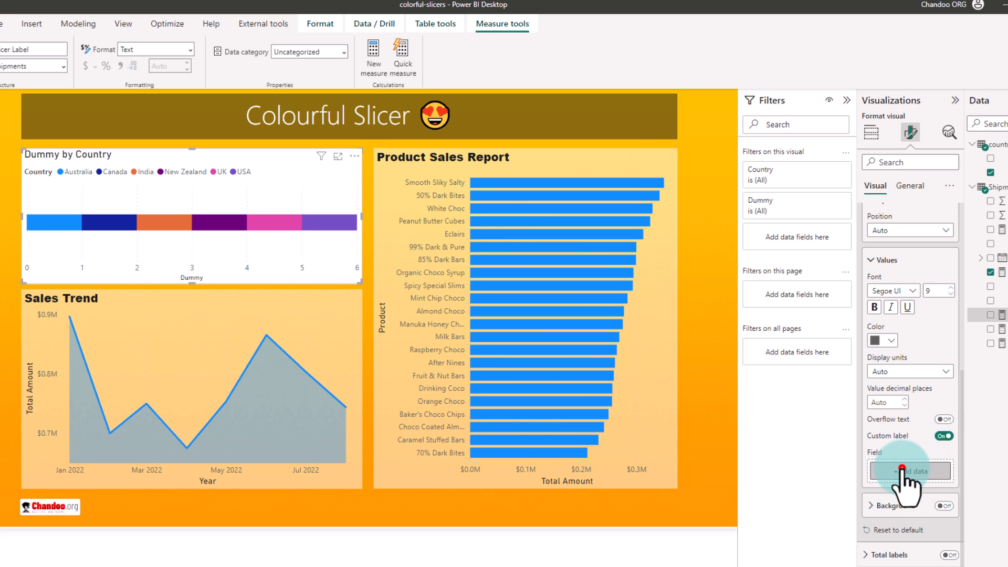
click(910, 471)
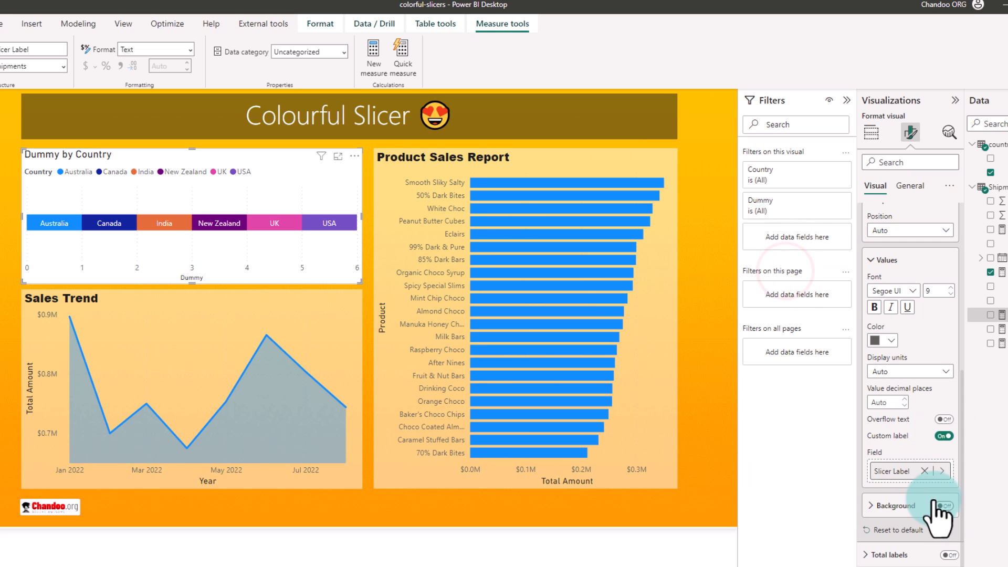
click(54, 224)
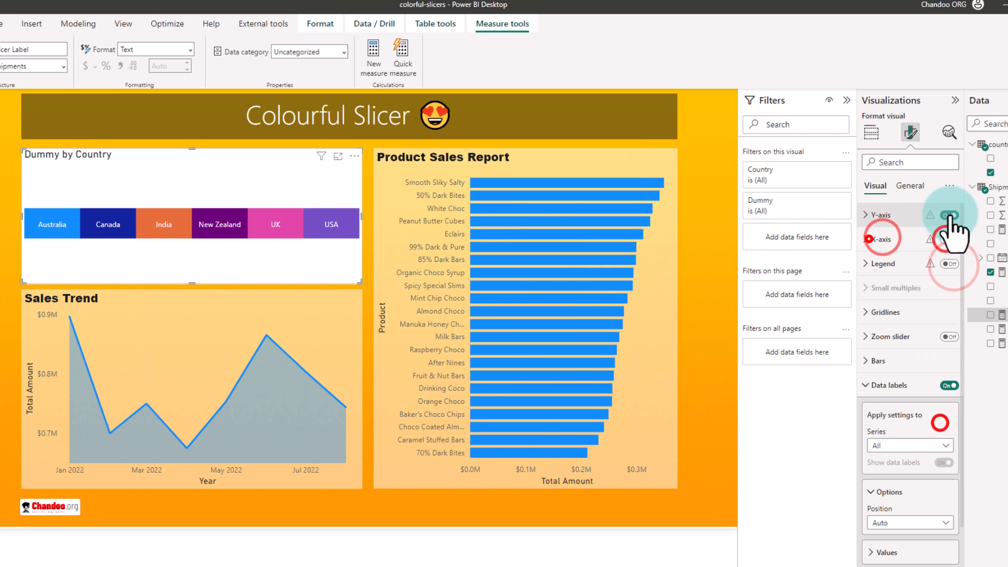
- Hide the chart's vertical axis and expand the per-country Bars colour settings
click(951, 215)
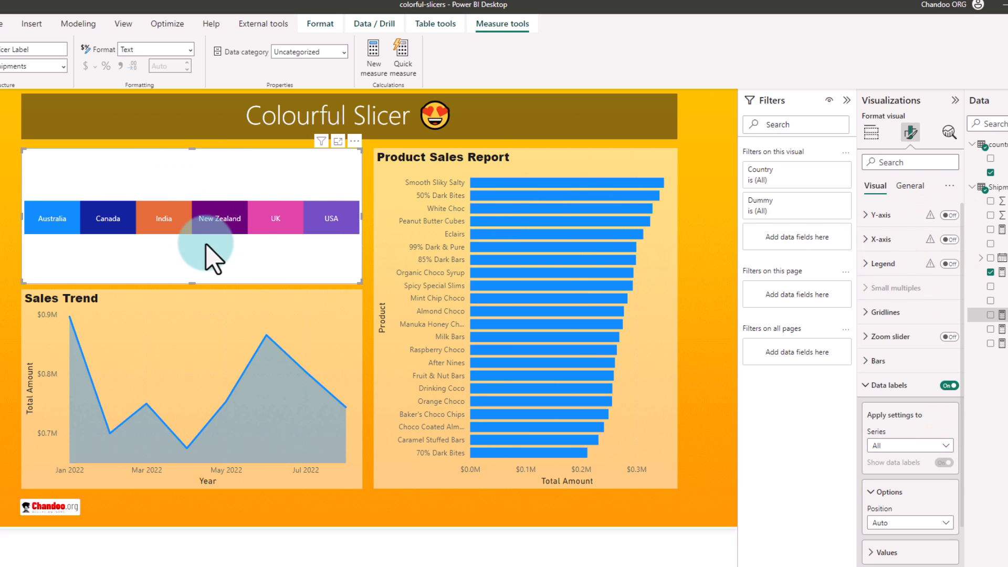
click(866, 360)
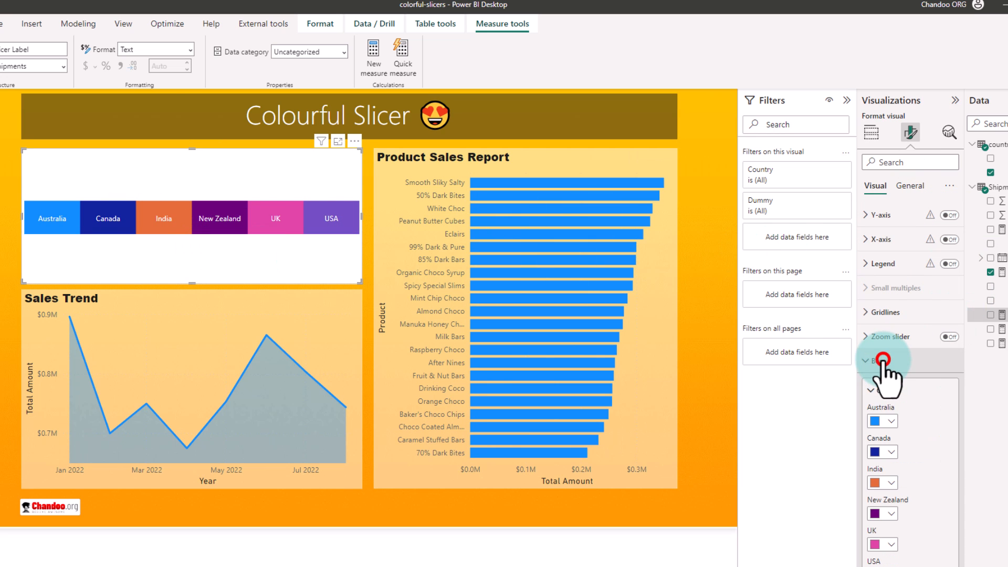
click(868, 360)
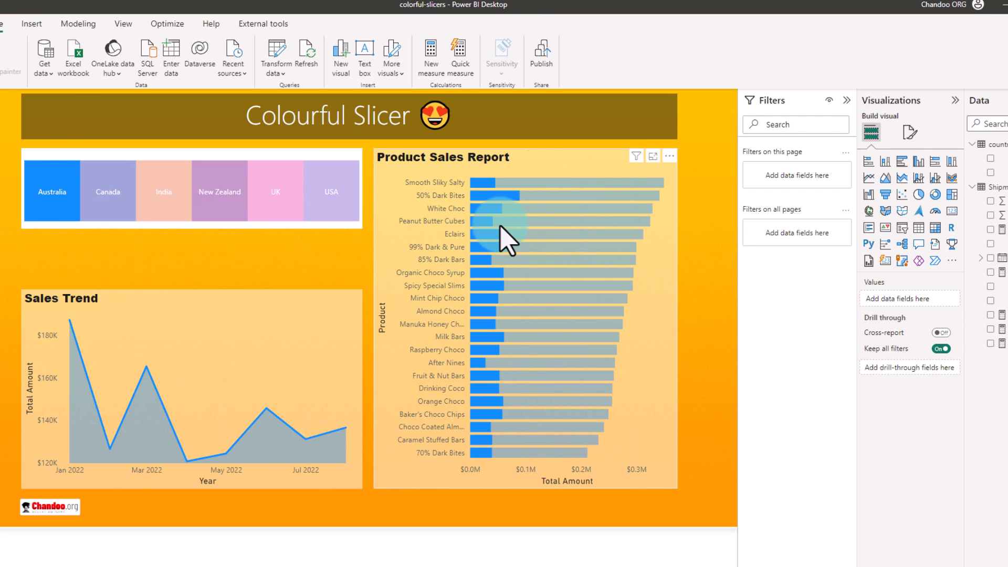
- Select the Australia bar to cross-filter the trend and product charts
click(52, 192)
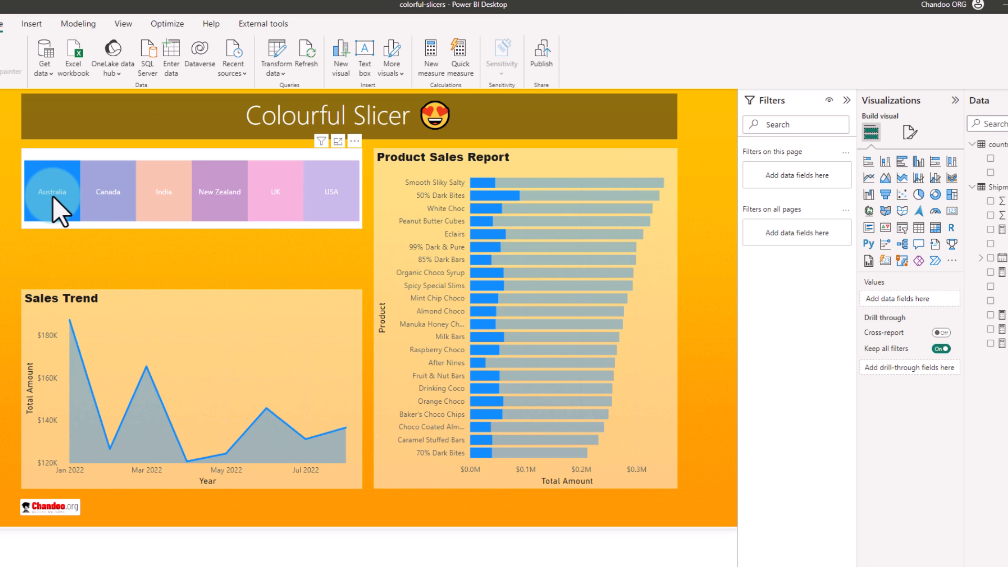
mouse_move(158, 466)
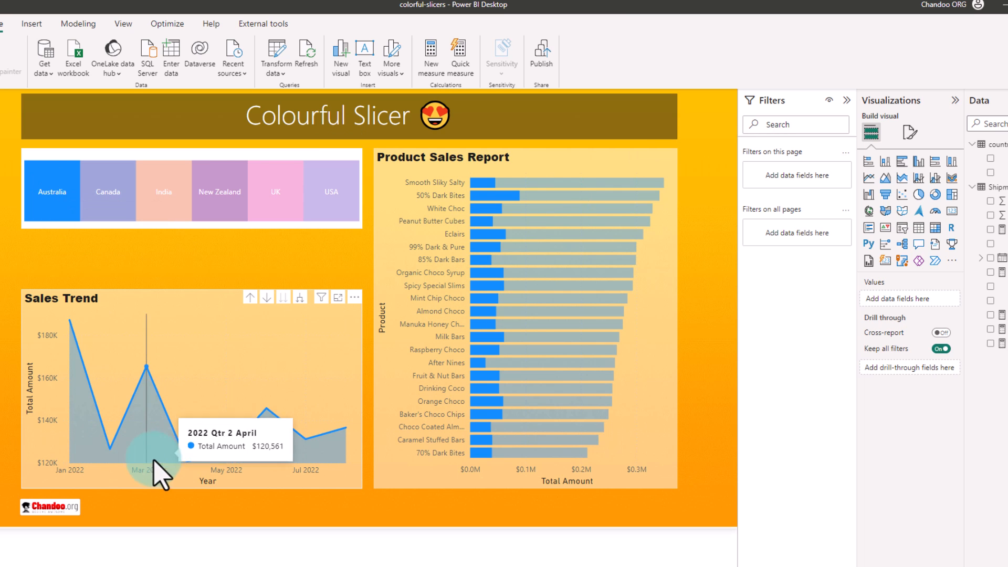
mouse_move(569, 215)
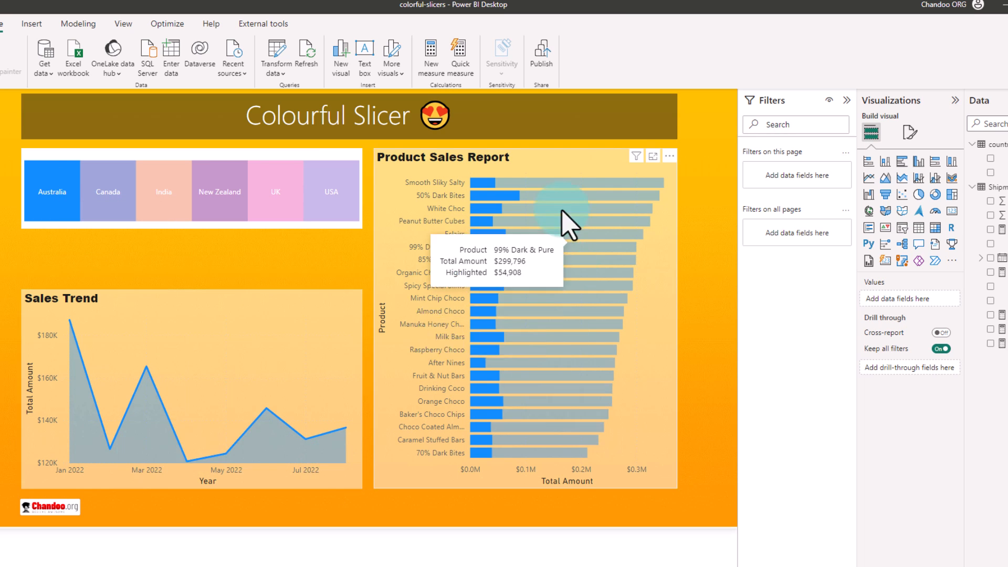
mouse_move(585, 430)
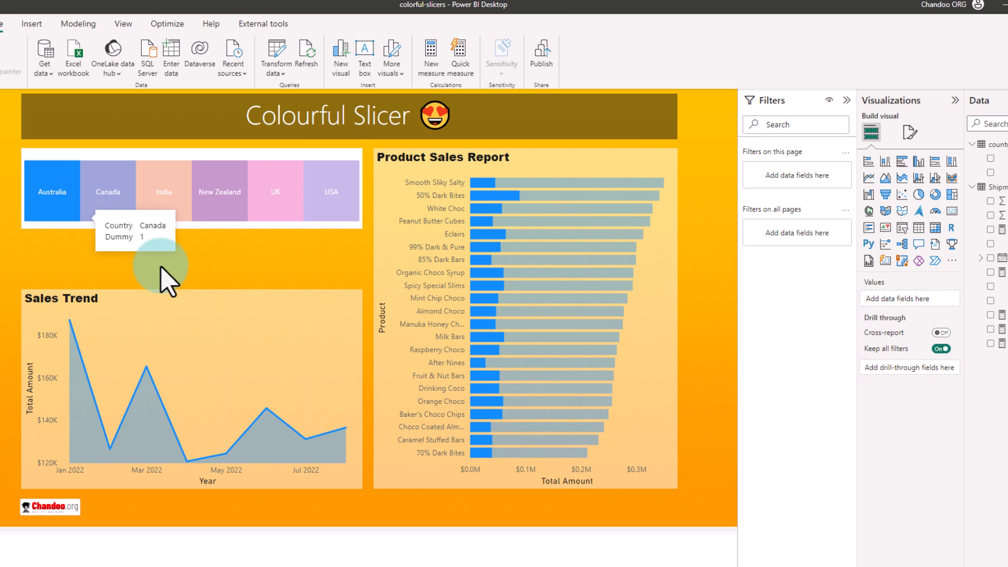
mouse_move(100, 193)
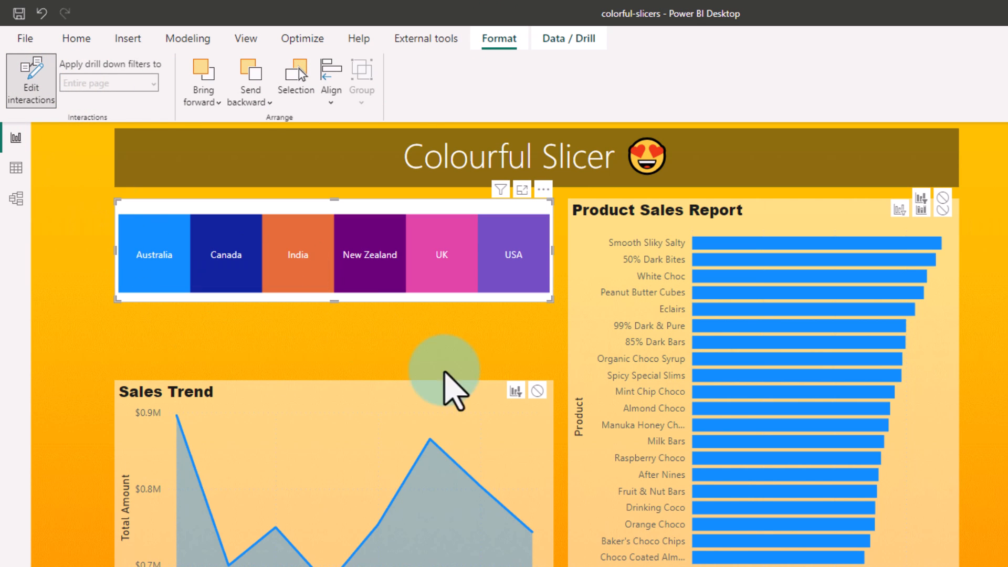
mouse_move(913, 251)
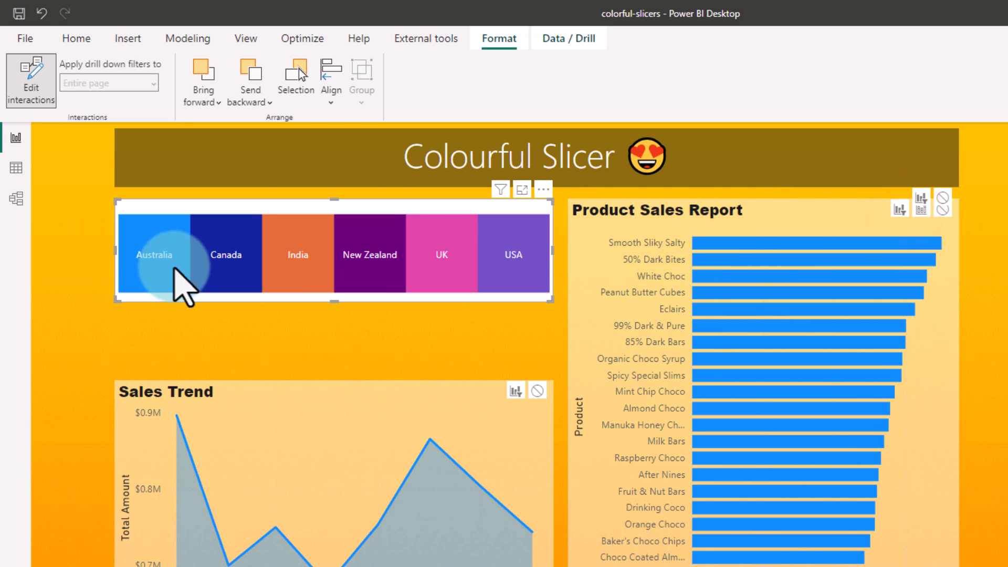
- Select Australia to test that the product chart now filters
click(152, 254)
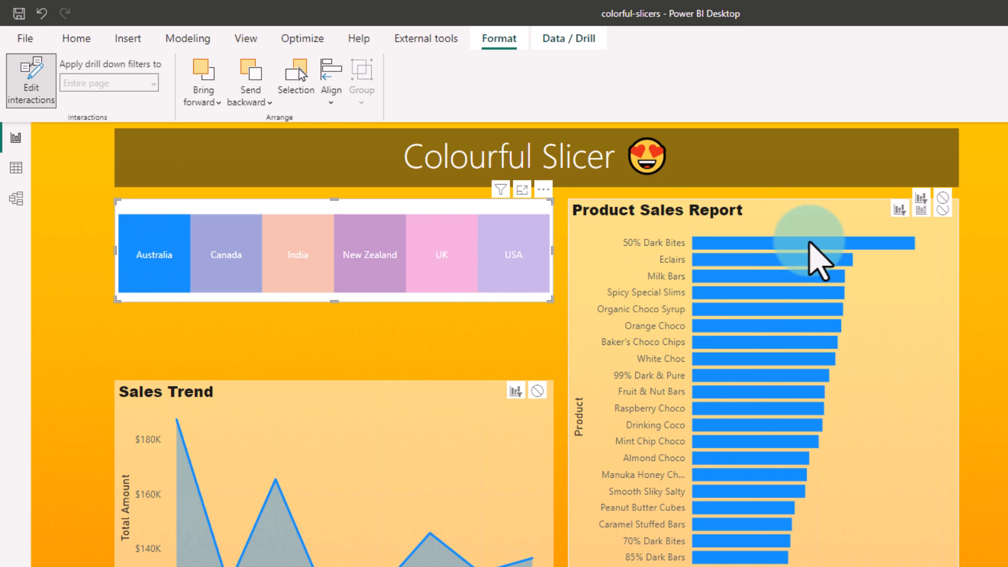
mouse_move(222, 444)
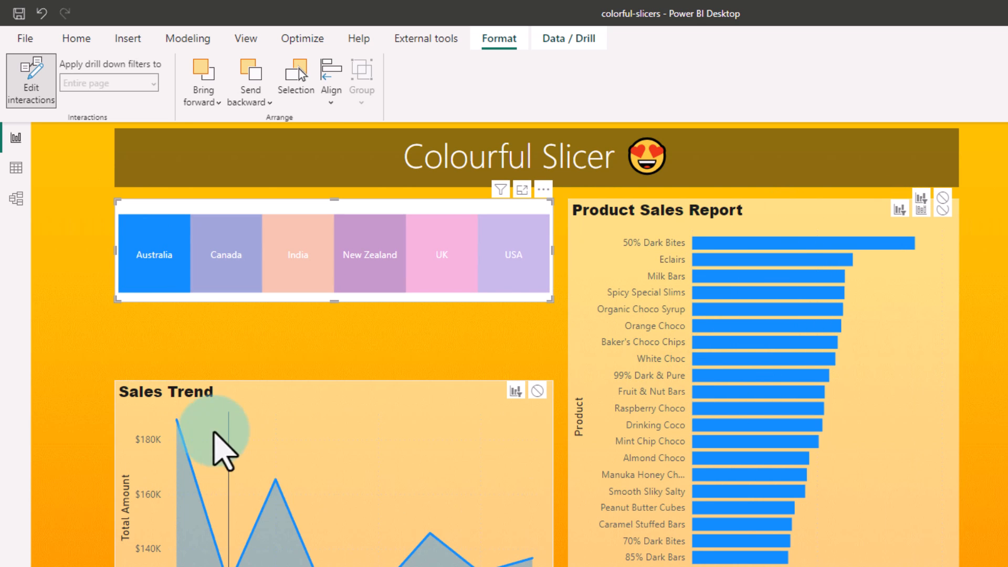
click(298, 264)
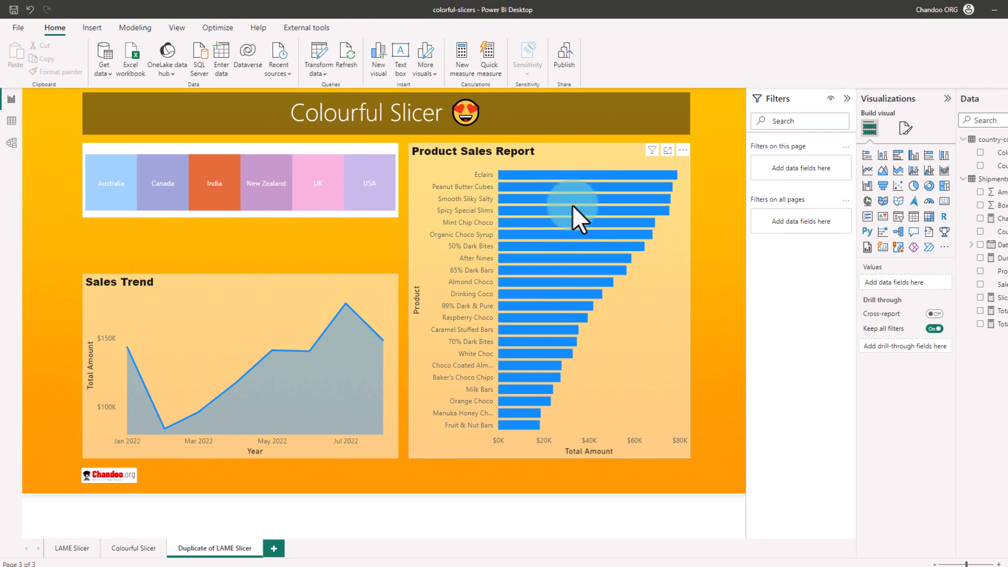
mouse_move(588, 376)
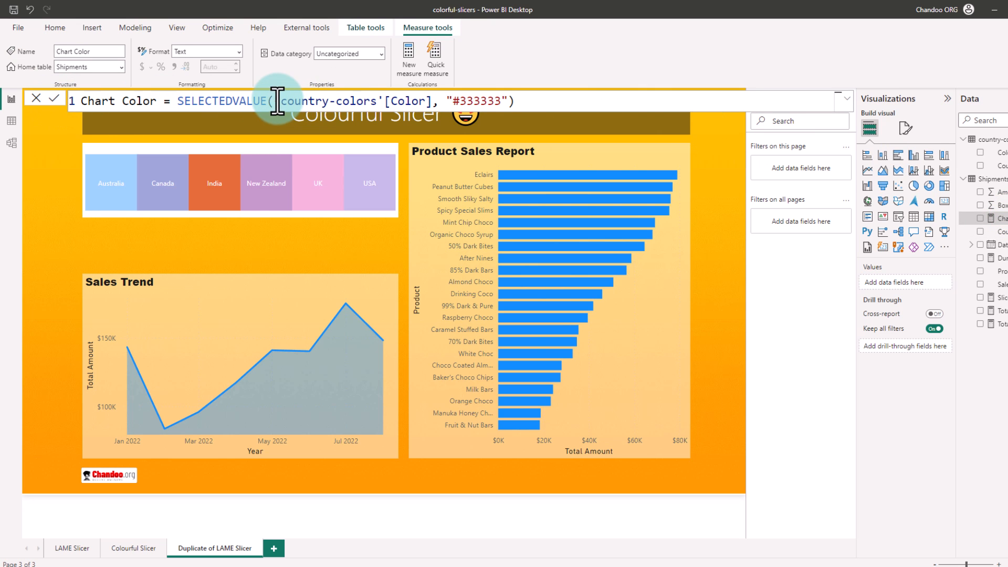
- Write the Chart Color measure as SELECTEDVALUE('country-colors'[Color], "#333333")
drag(277, 101, 432, 101)
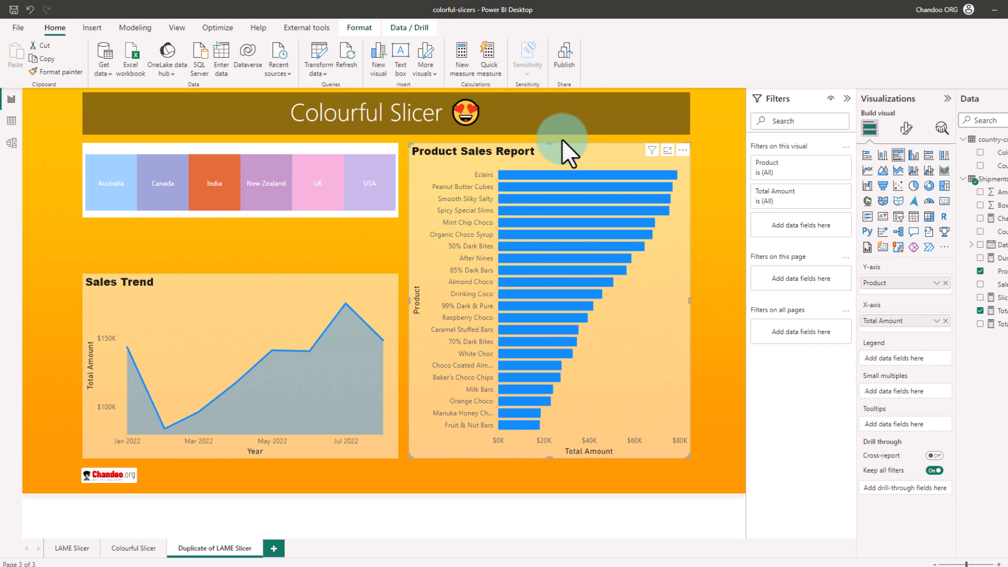
mouse_move(909, 128)
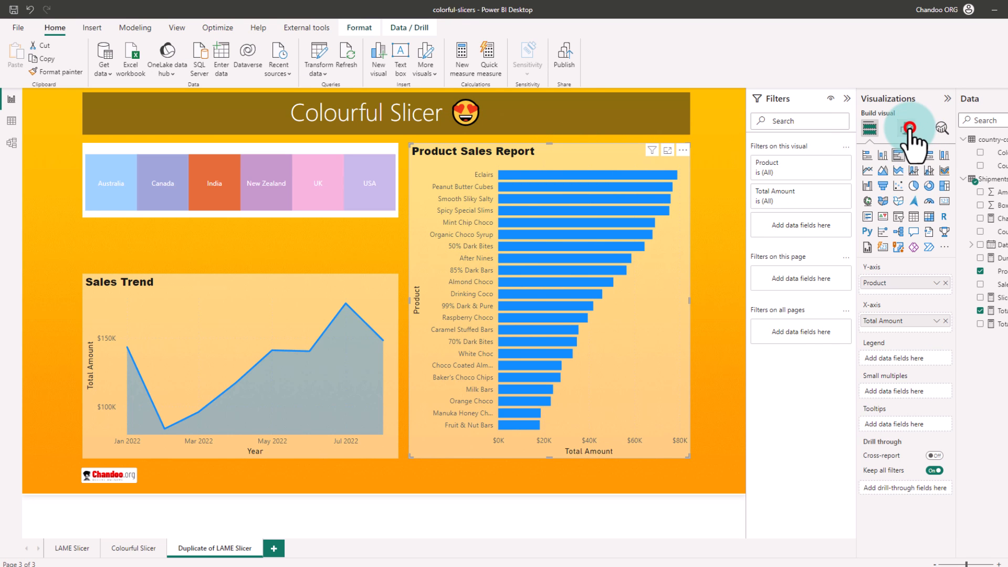
- Colour the product bars by the Chart Color field value, then select New Zealand
click(908, 128)
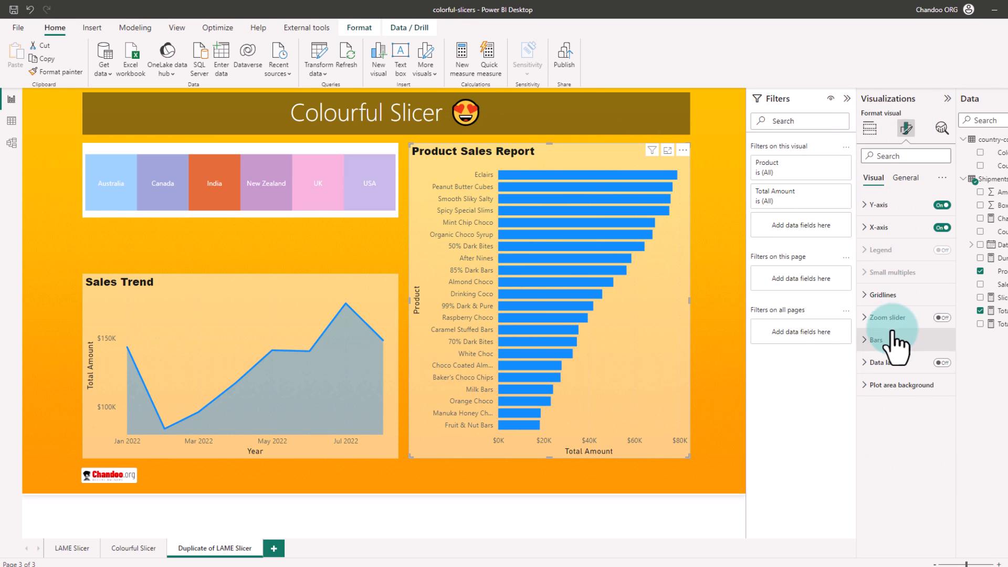
click(876, 340)
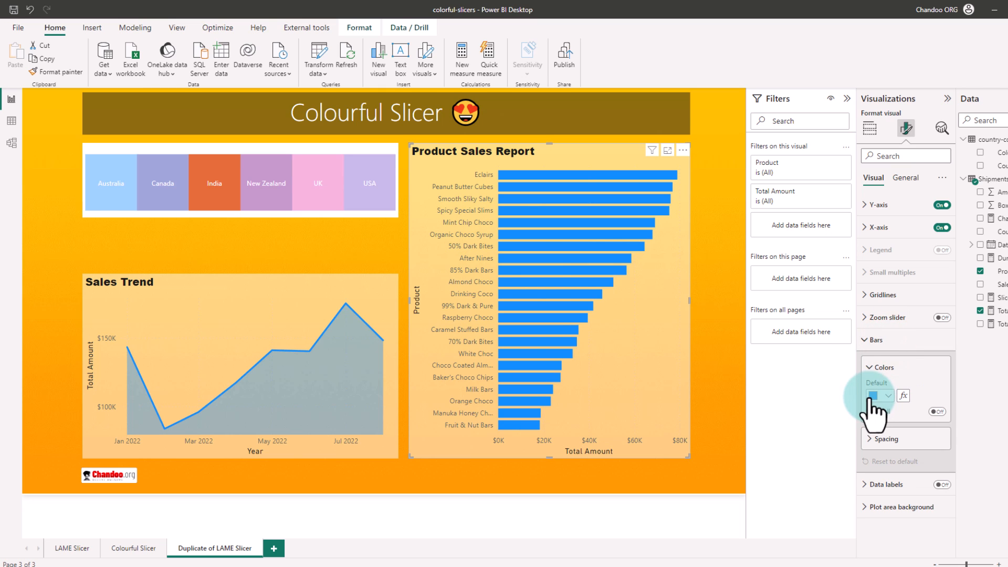
mouse_move(903, 396)
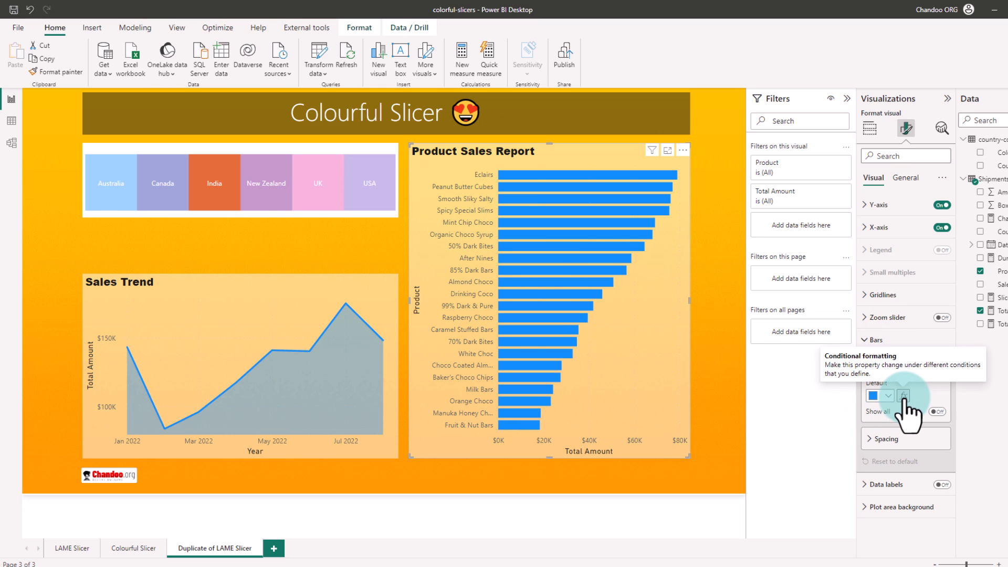
click(904, 396)
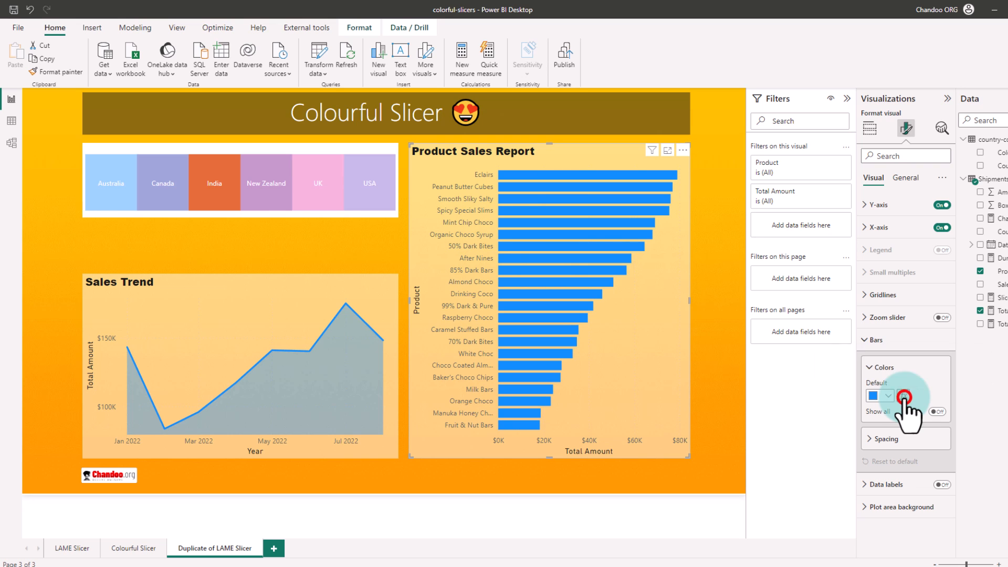
click(904, 395)
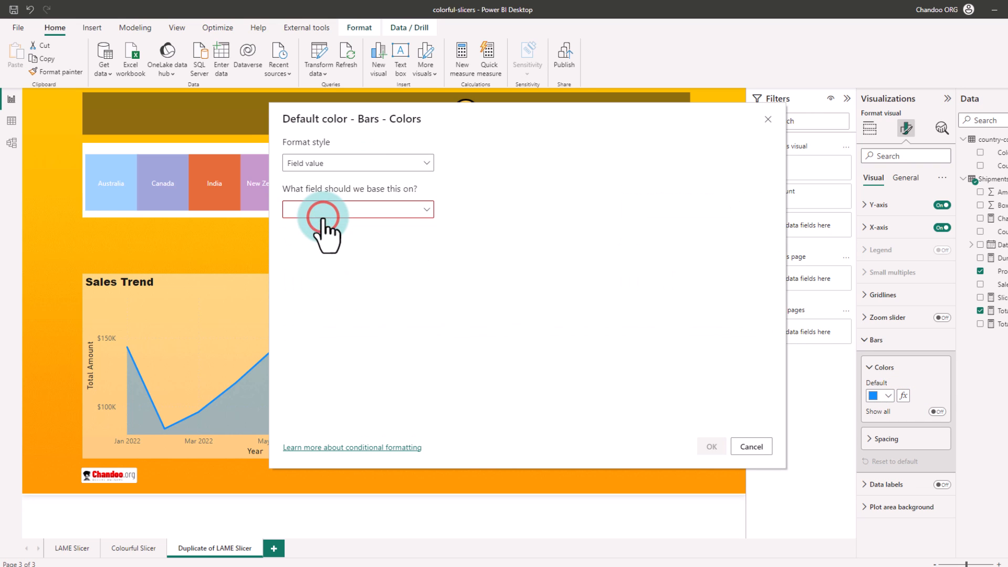
click(358, 209)
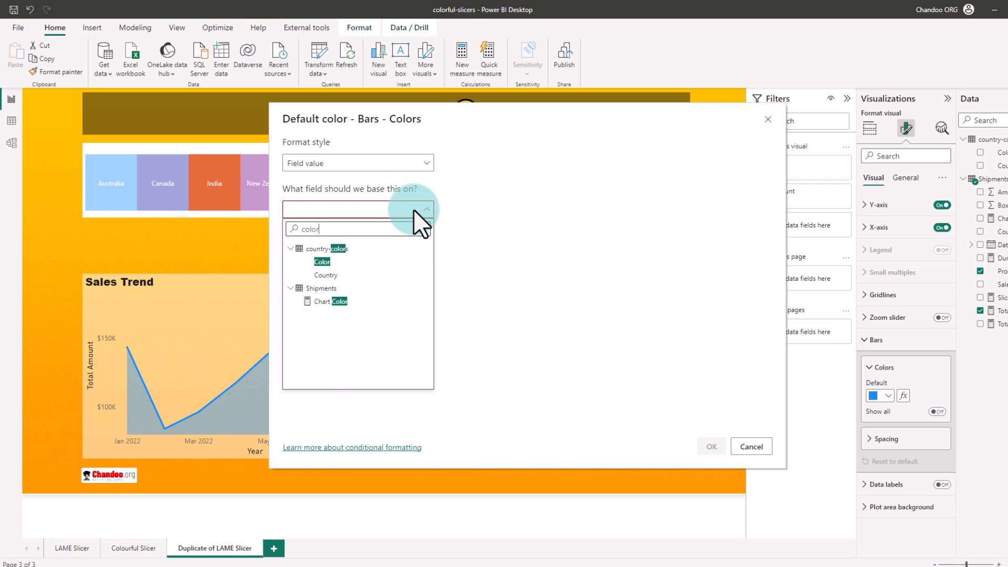
click(332, 301)
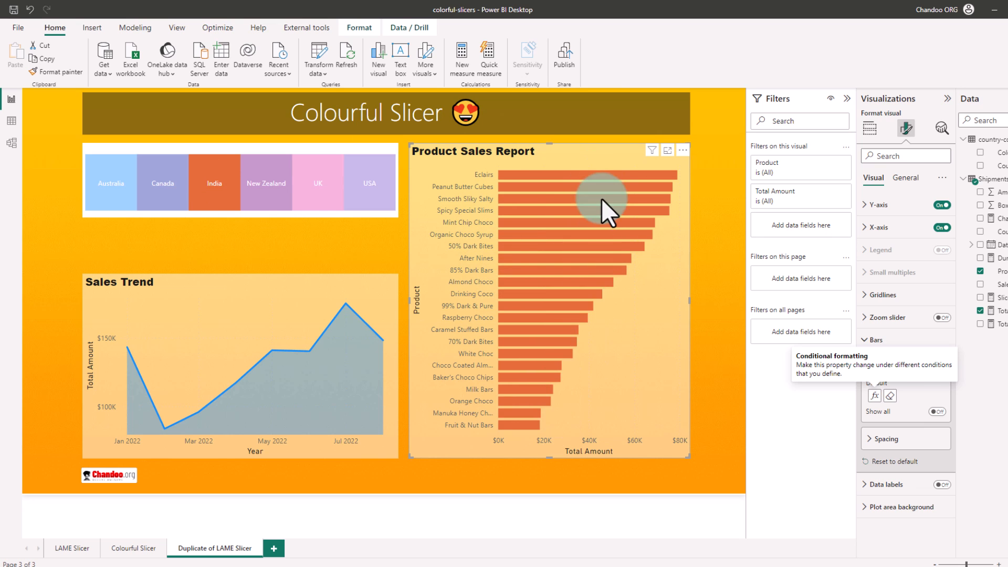
click(265, 184)
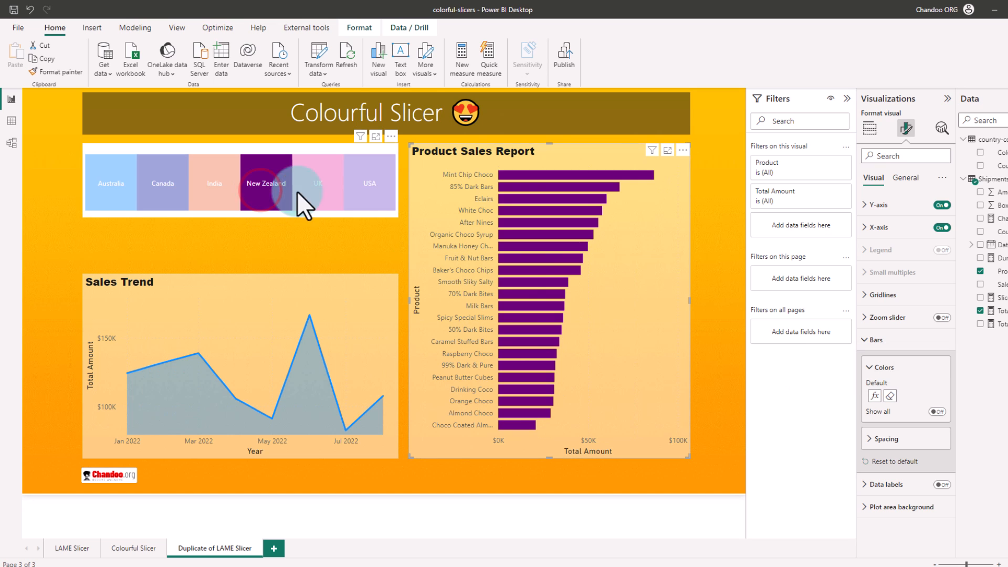
mouse_move(287, 203)
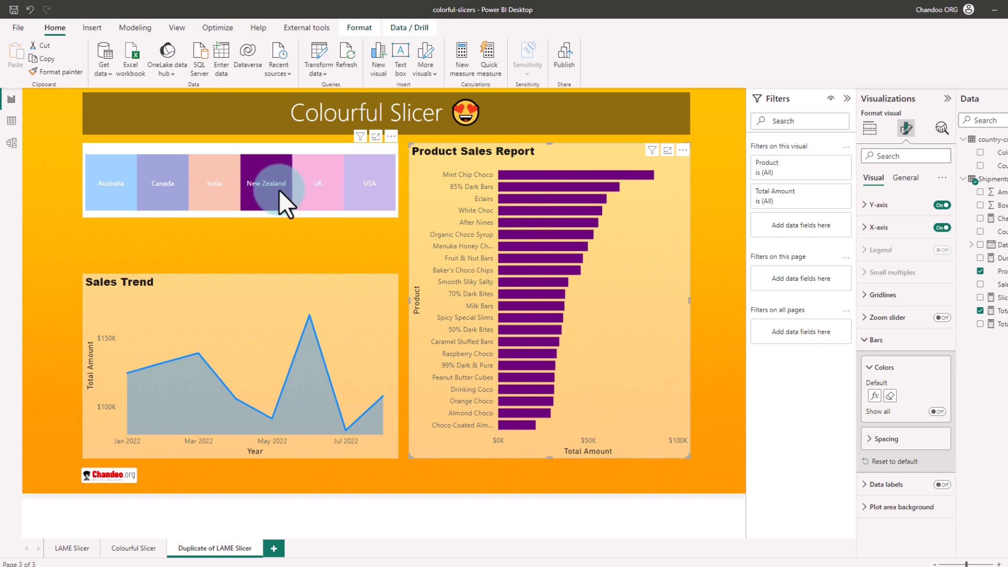
click(318, 184)
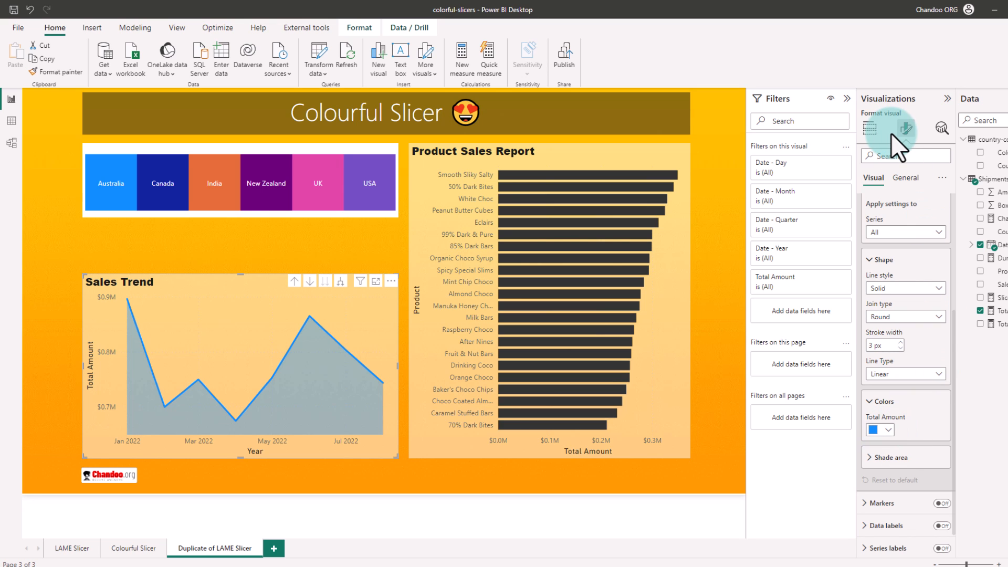
- Change the Sales Trend visual to a stacked column chart
click(870, 127)
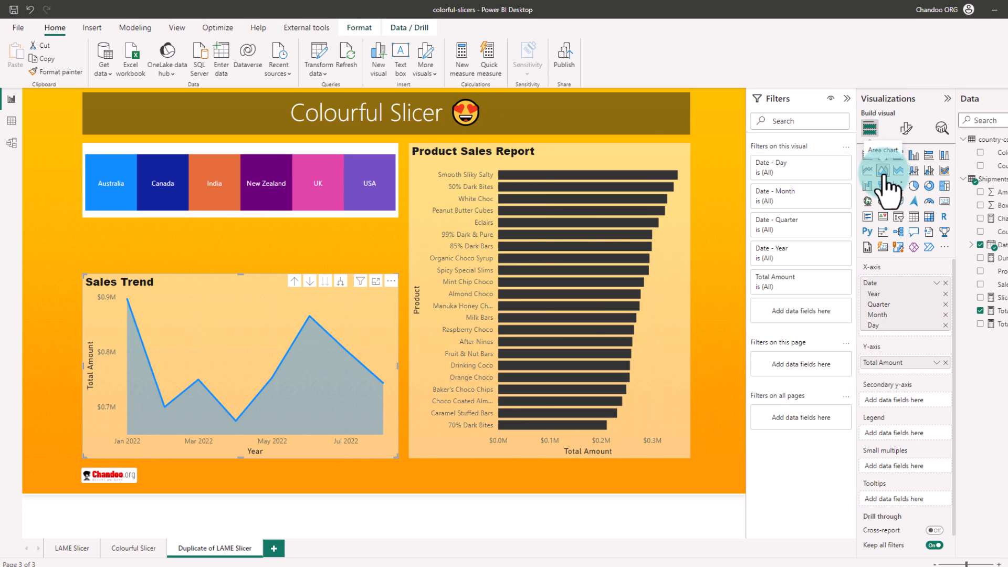
click(868, 155)
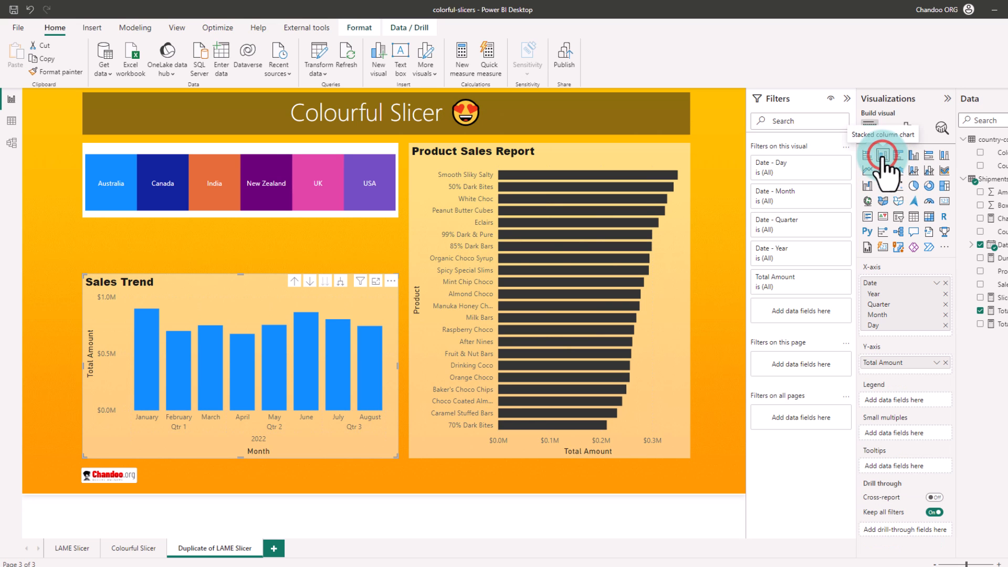
click(906, 127)
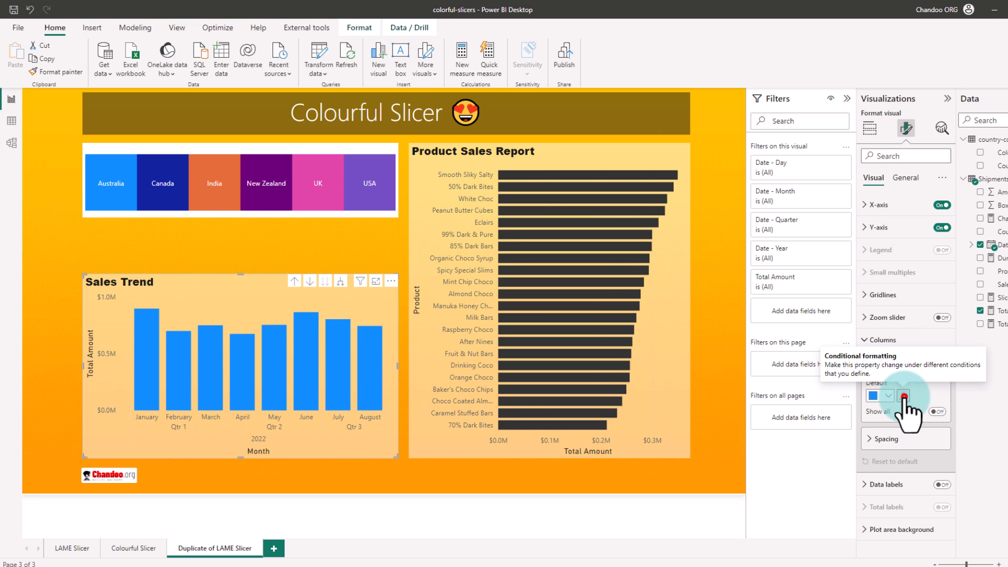
- Colour the columns by the Chart Color field value, then select India and New Zealand
click(900, 395)
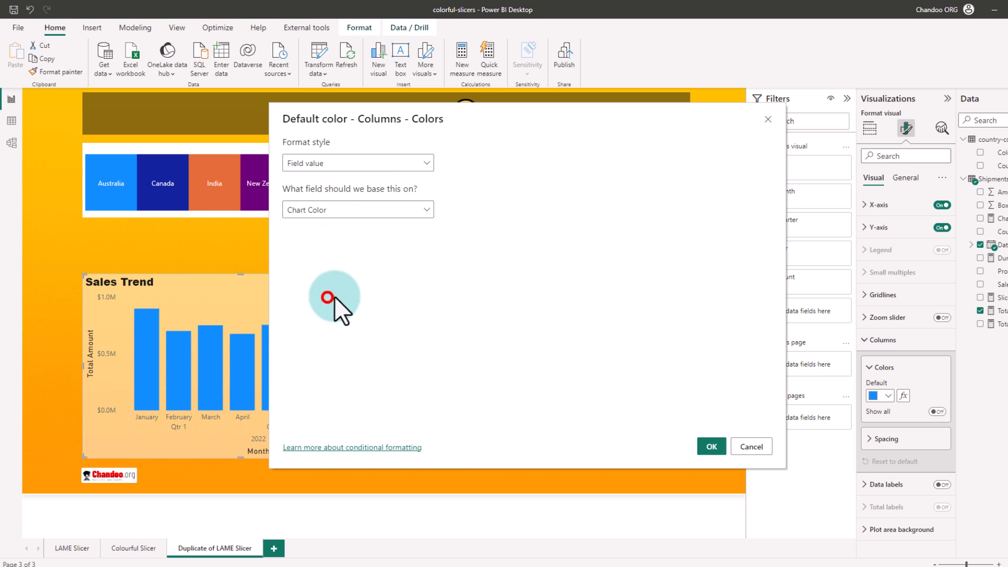
click(711, 447)
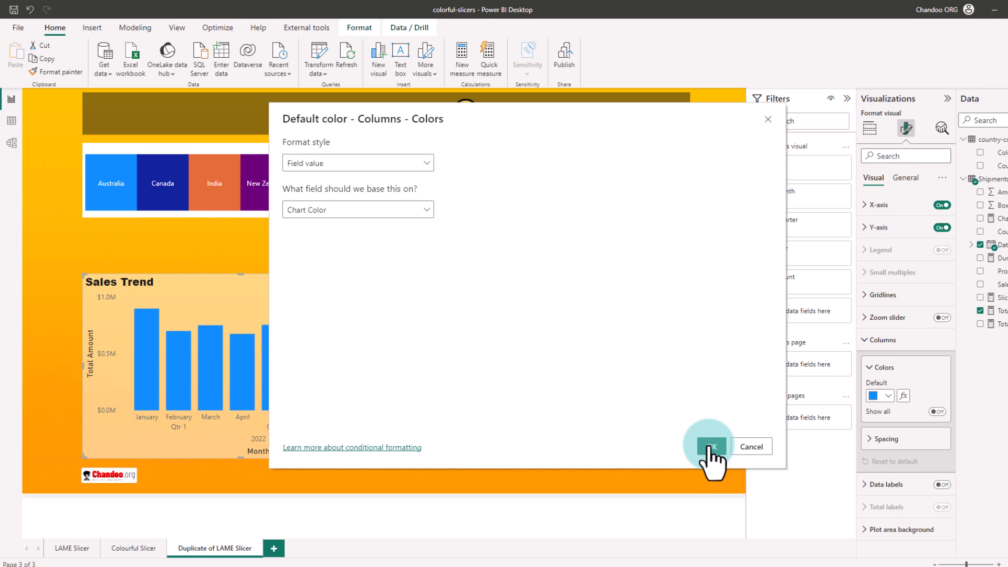
click(711, 446)
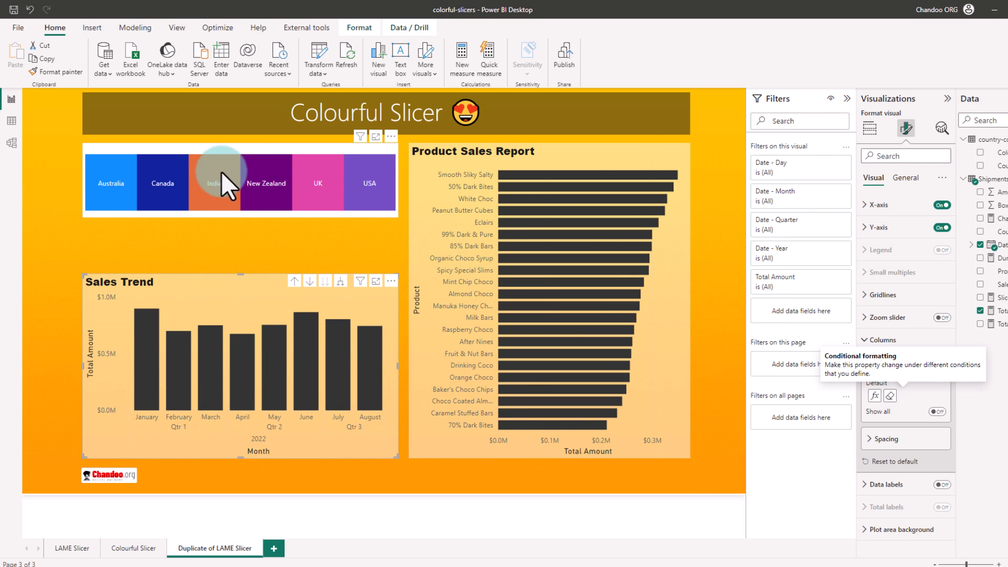
click(214, 183)
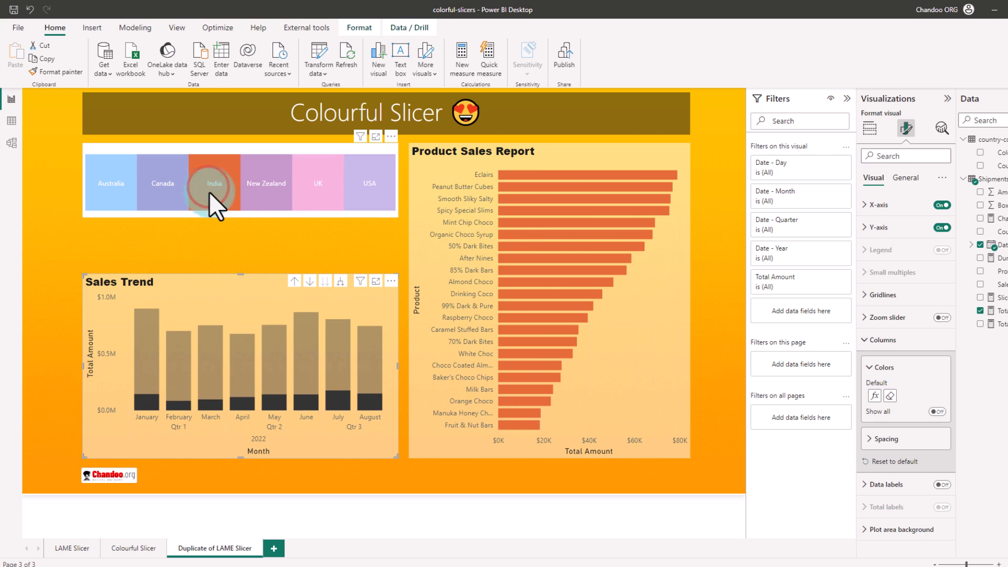
click(266, 183)
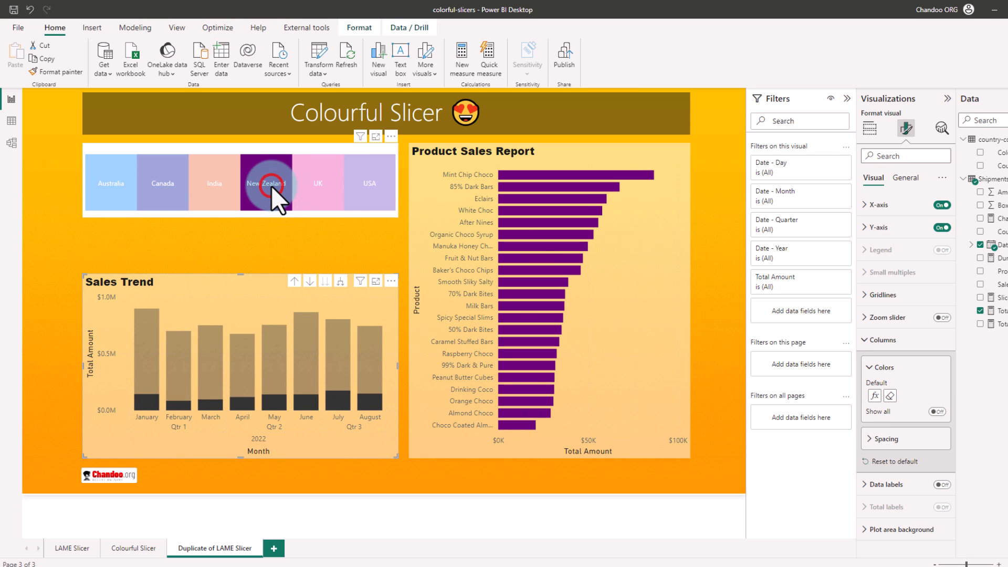
- Set the slicer's interaction with Sales Trend to Filter, then select New Zealand
click(266, 184)
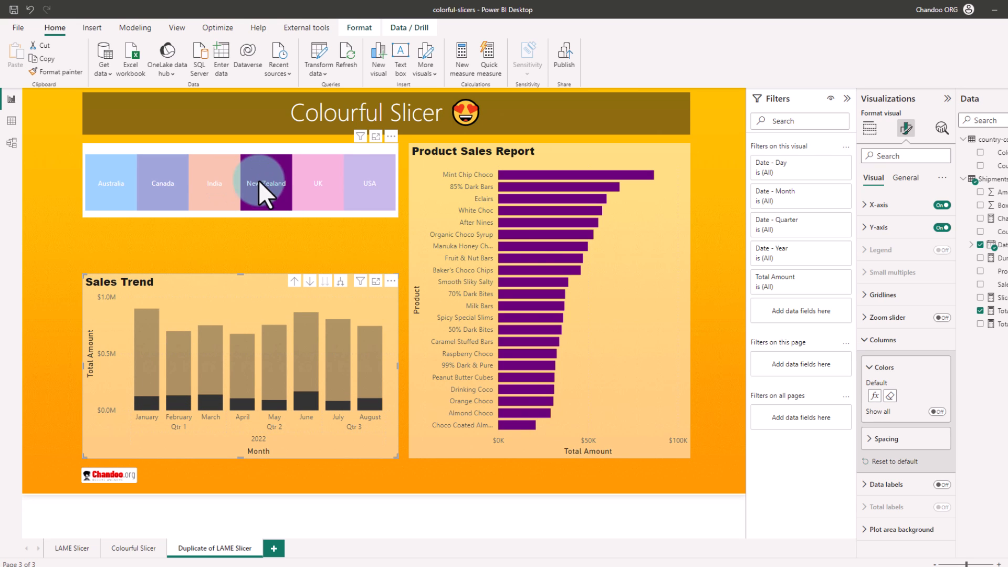
mouse_move(215, 303)
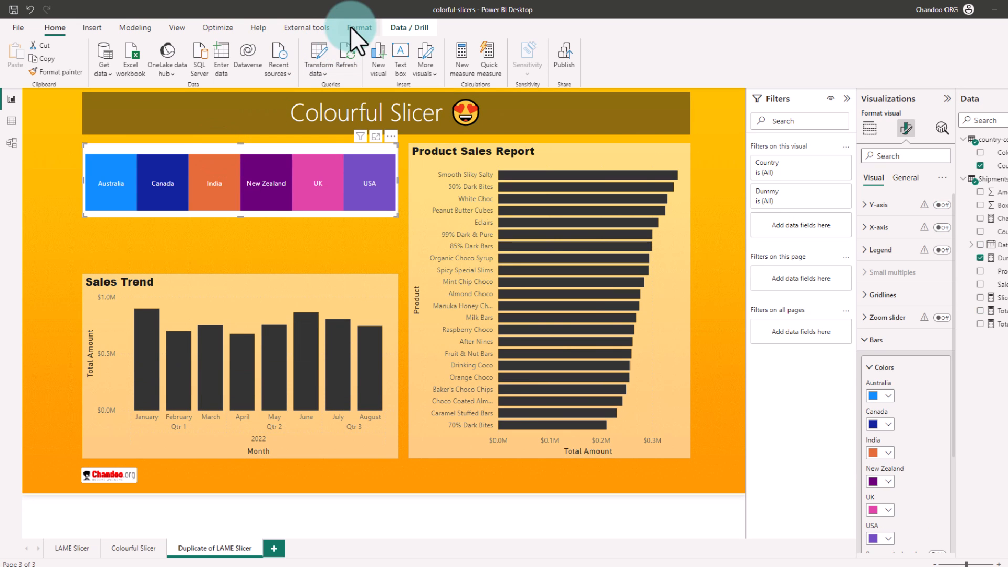
click(358, 28)
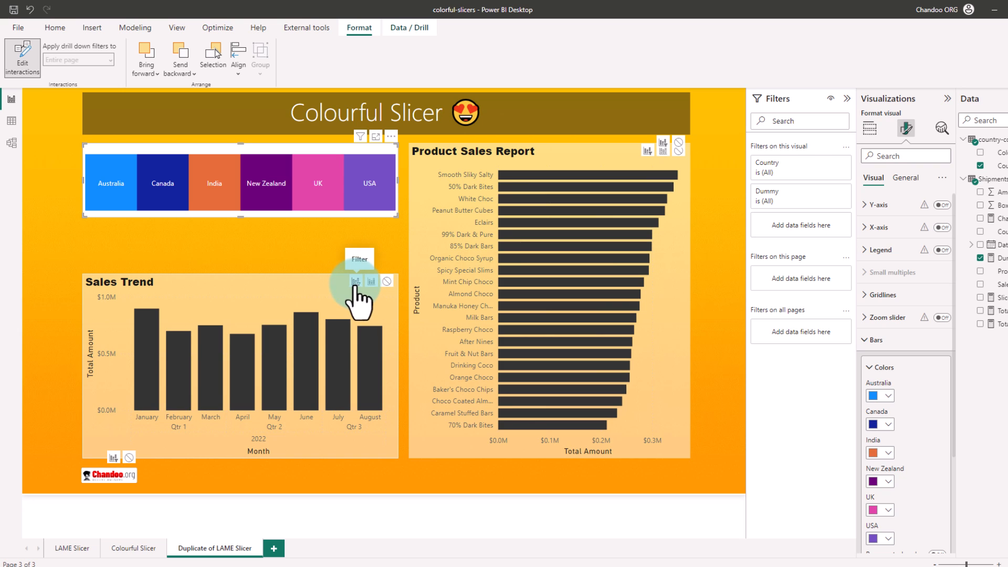
mouse_move(371, 281)
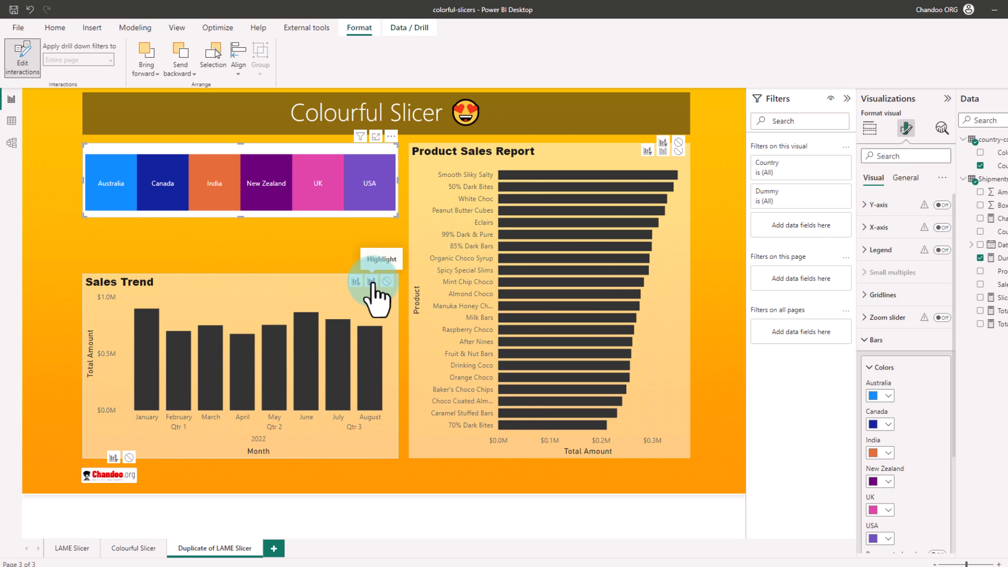
click(266, 184)
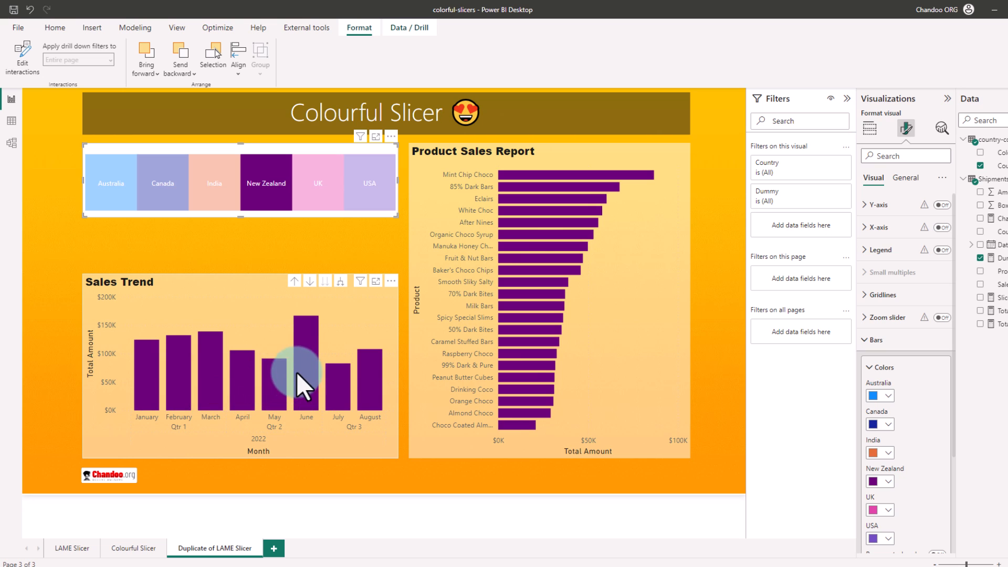
mouse_move(329, 422)
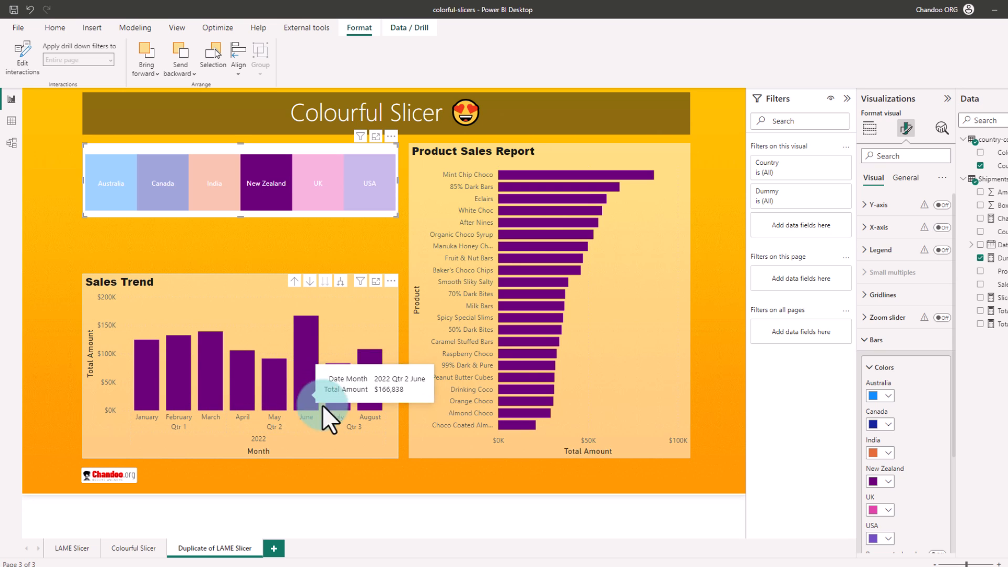
mouse_move(351, 444)
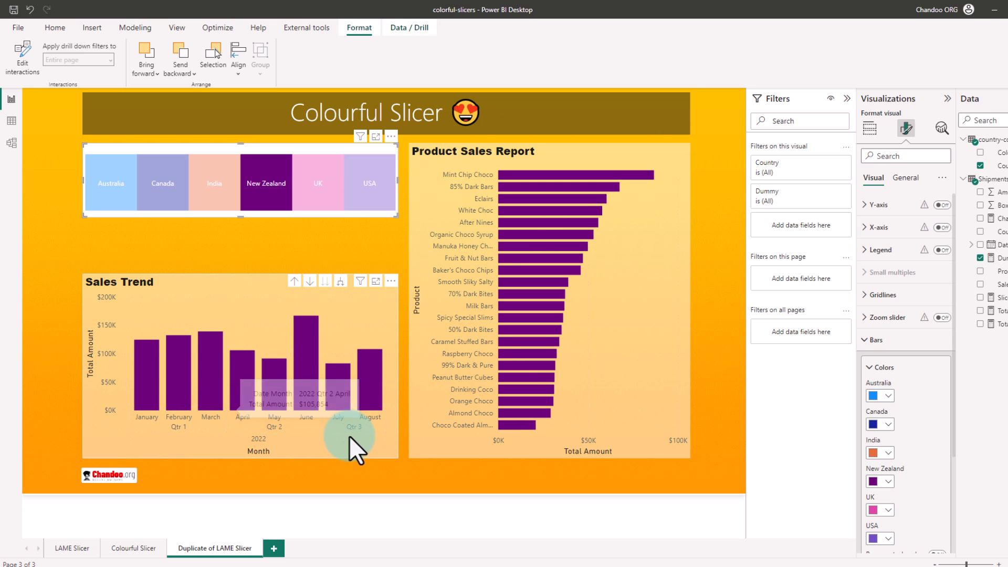
mouse_move(222, 289)
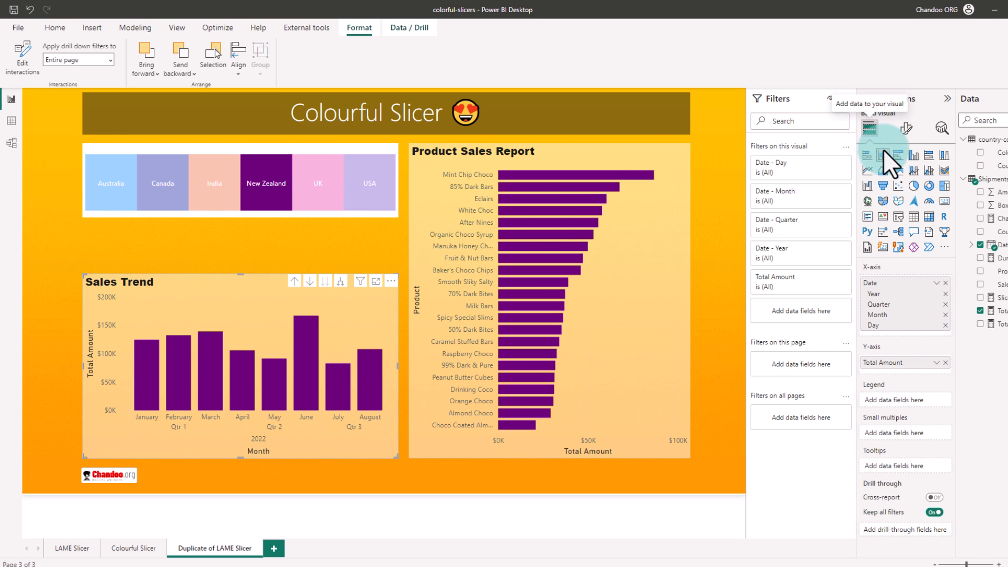
- Change Sales Trend to an area chart, then select New Zealand and UK in the slicer
click(883, 174)
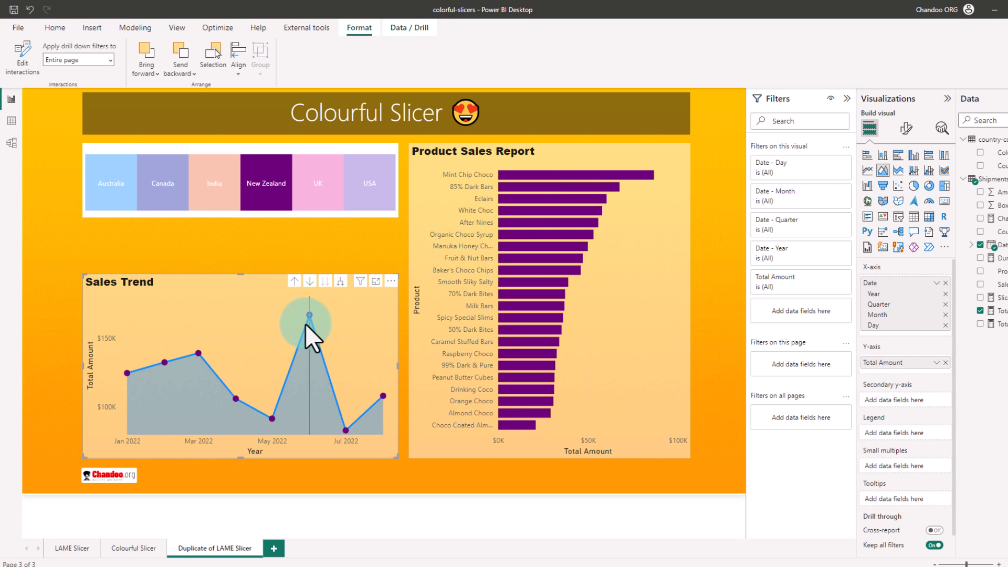
mouse_move(186, 379)
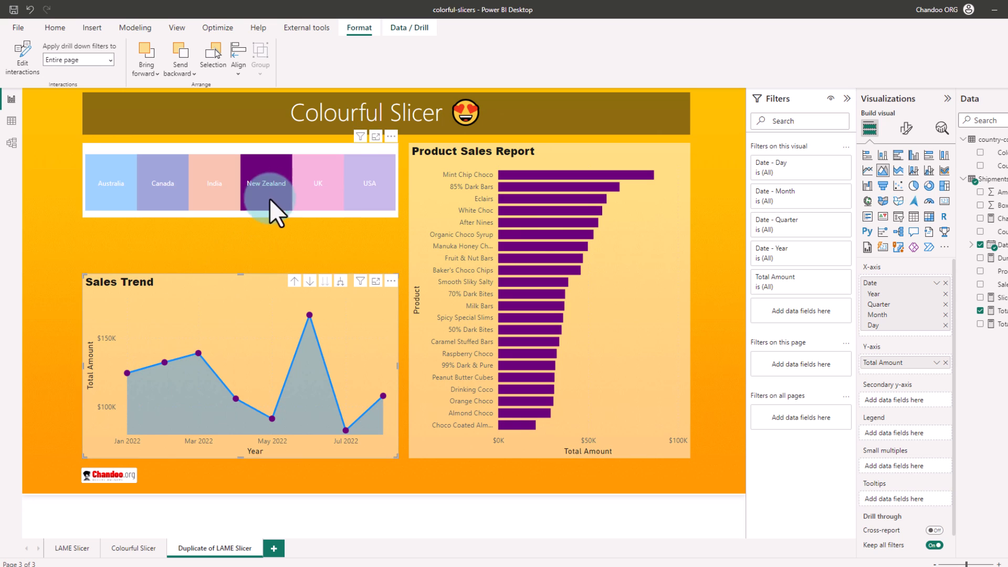
click(327, 184)
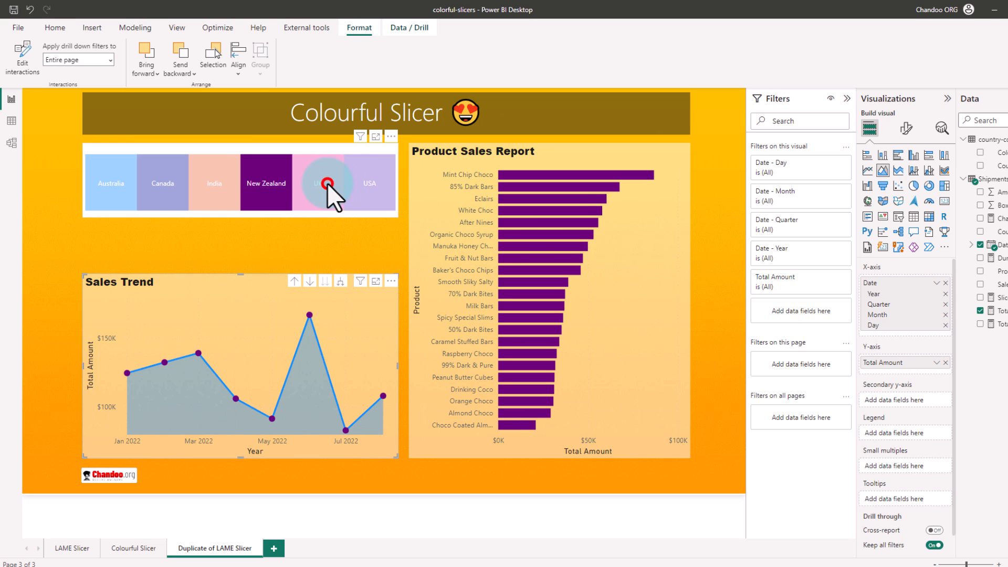
click(318, 183)
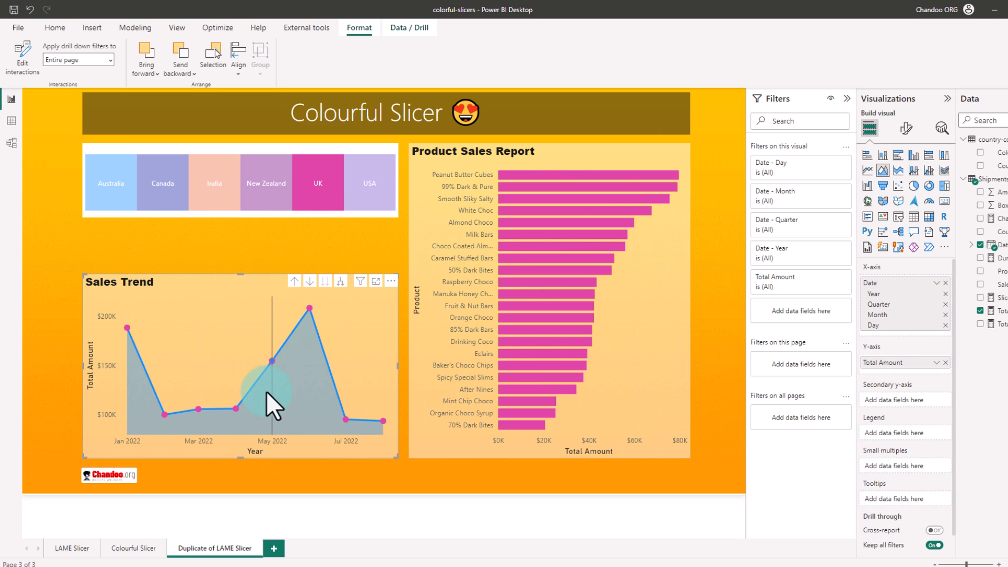
- Lighten Sales Trend's line, shade area and markers, then select New Zealand and India
click(908, 128)
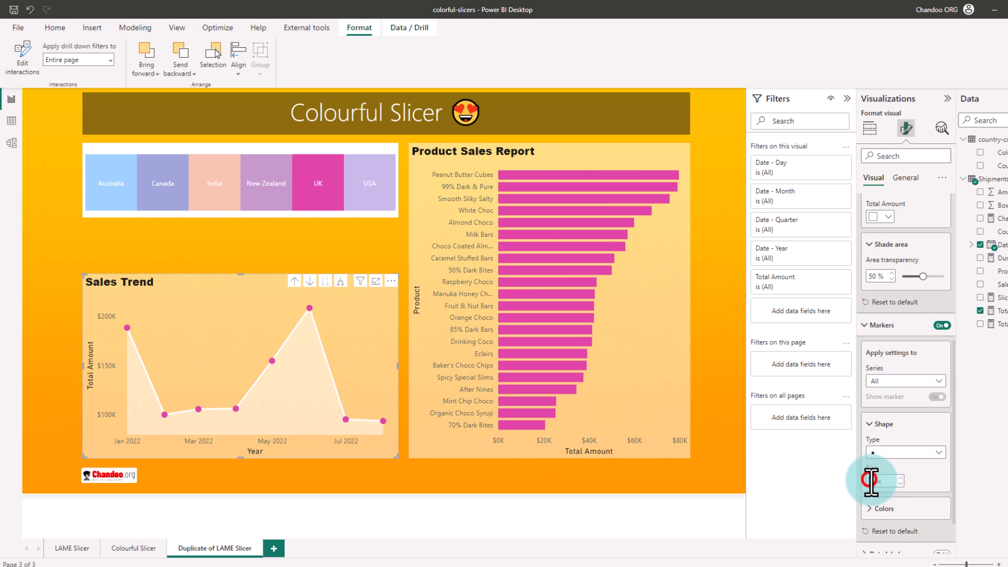
click(266, 184)
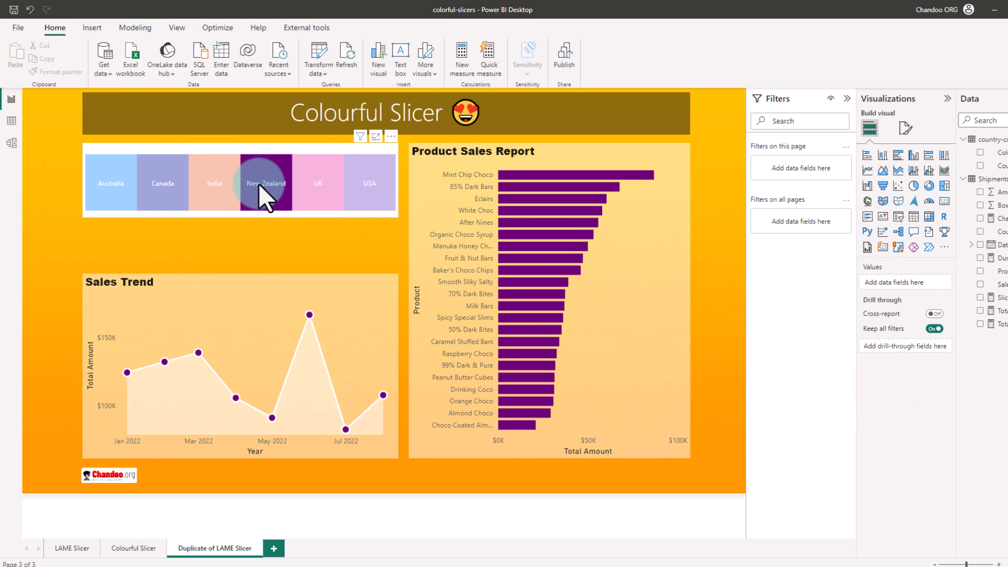
click(214, 182)
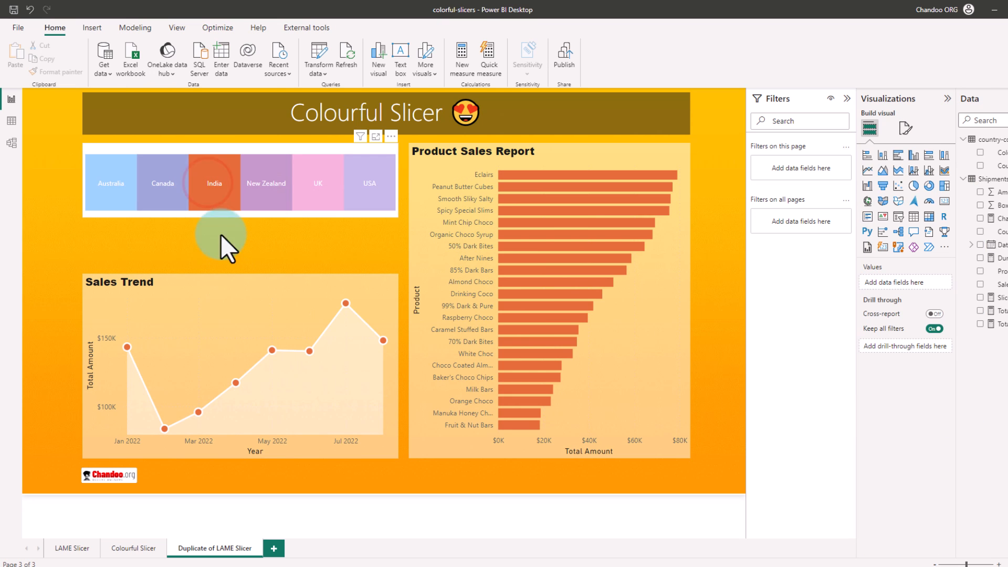
mouse_move(608, 177)
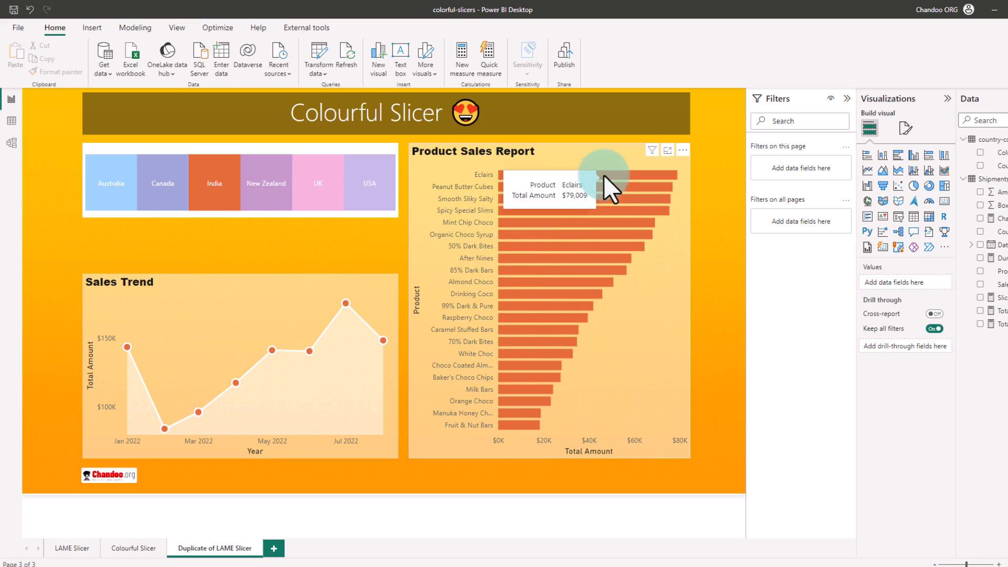
mouse_move(547, 447)
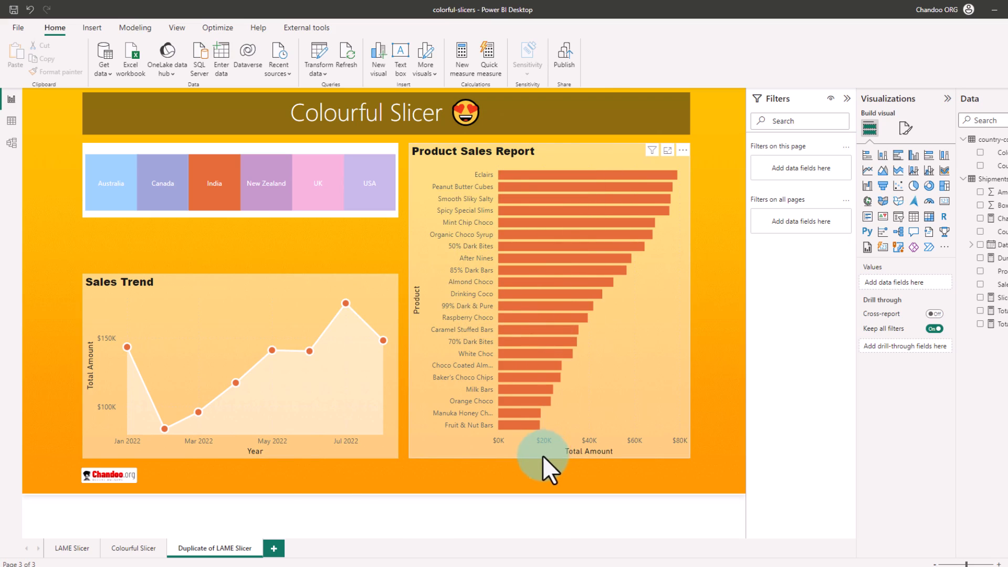